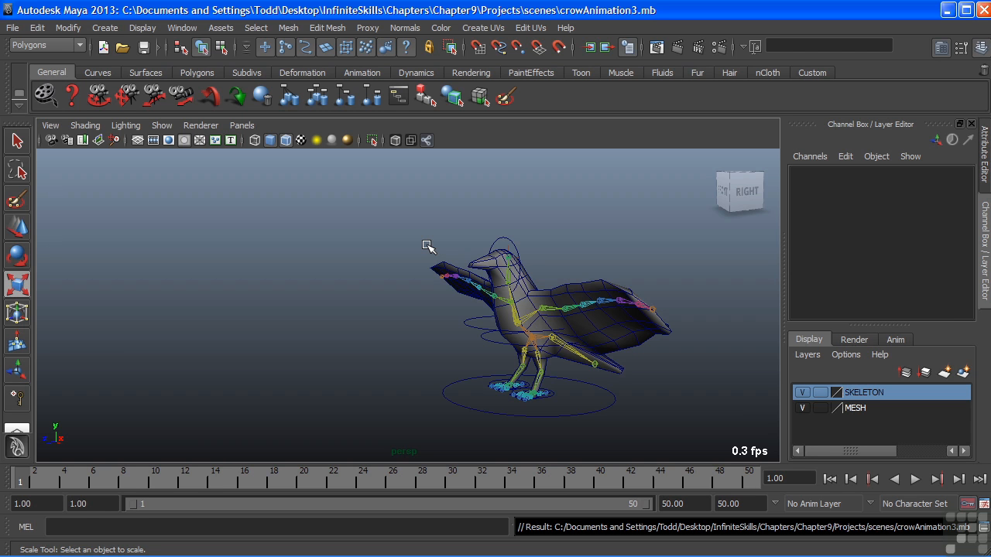
pyautogui.moveTo(420, 247)
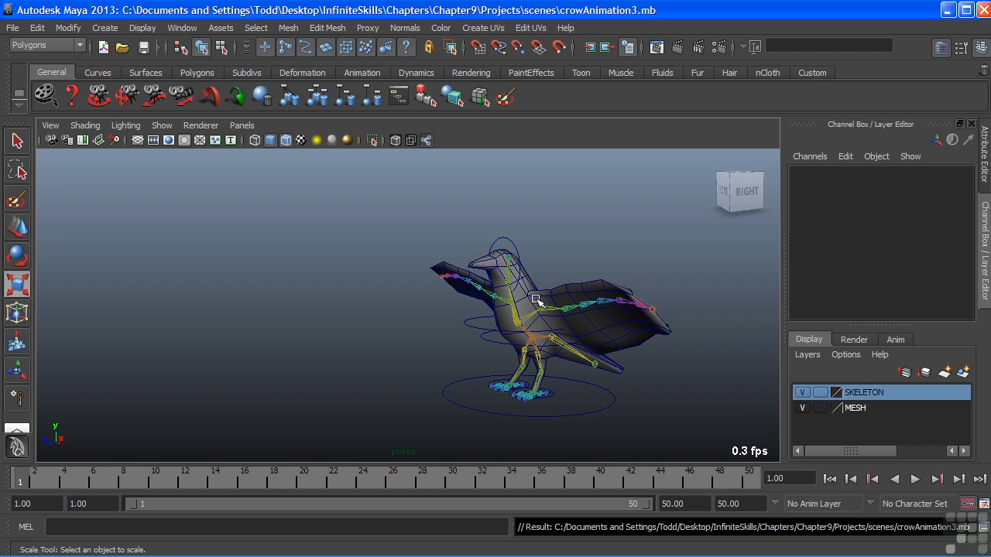
pyautogui.moveTo(563, 402)
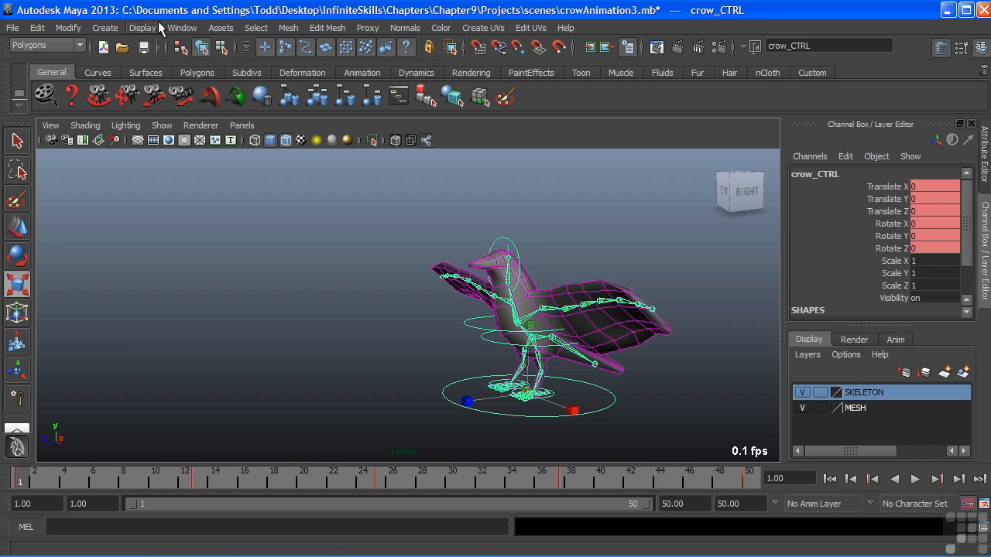
# - Open the Graph Editor from Window > Animation Editors and reselect crow_CTRL in the viewport
pyautogui.click(182, 27)
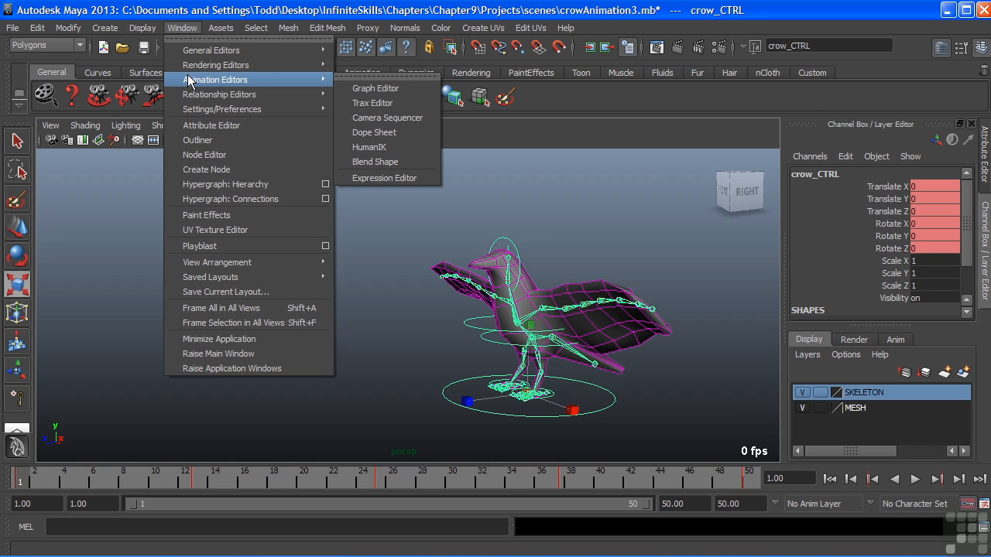
pyautogui.moveTo(376, 88)
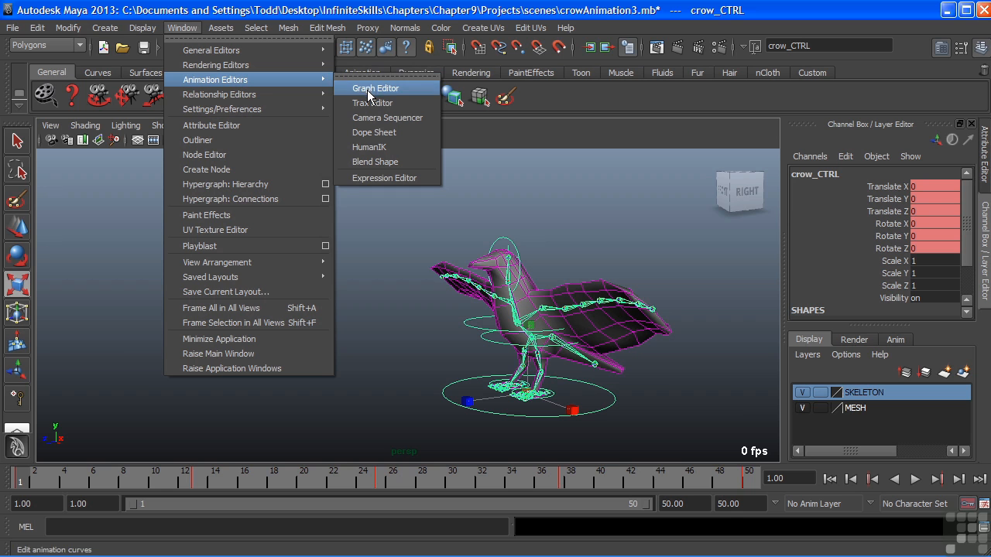
pyautogui.moveTo(371, 93)
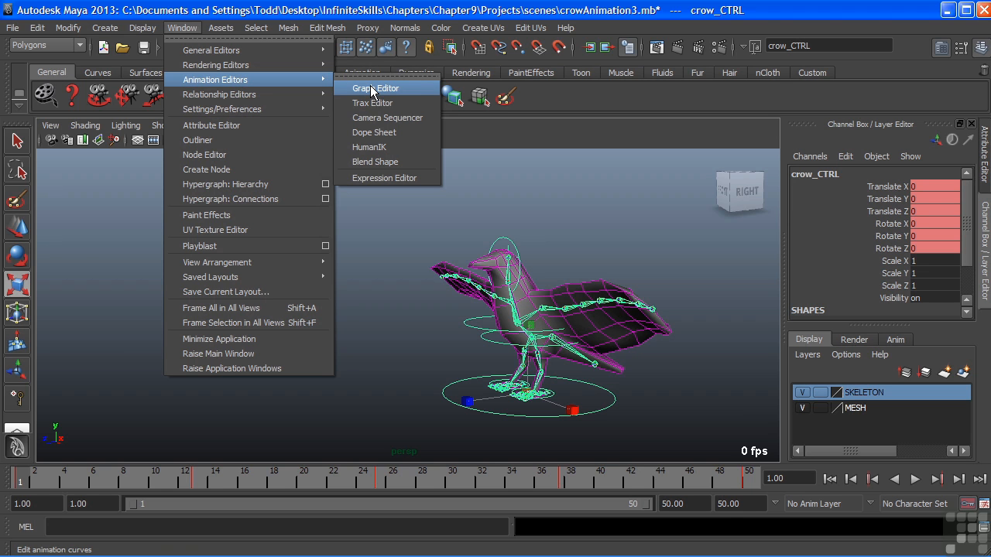
pyautogui.click(375, 88)
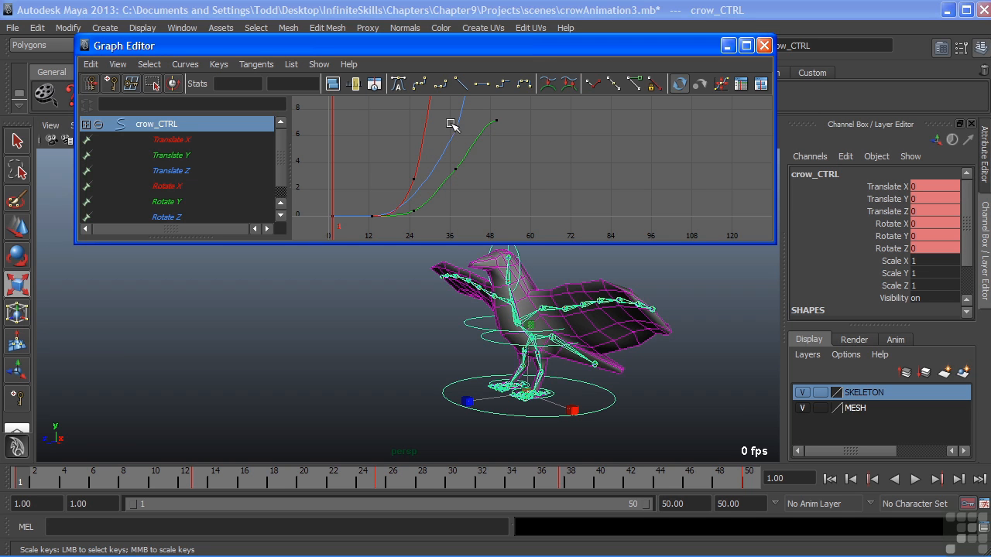
pyautogui.moveTo(496, 186)
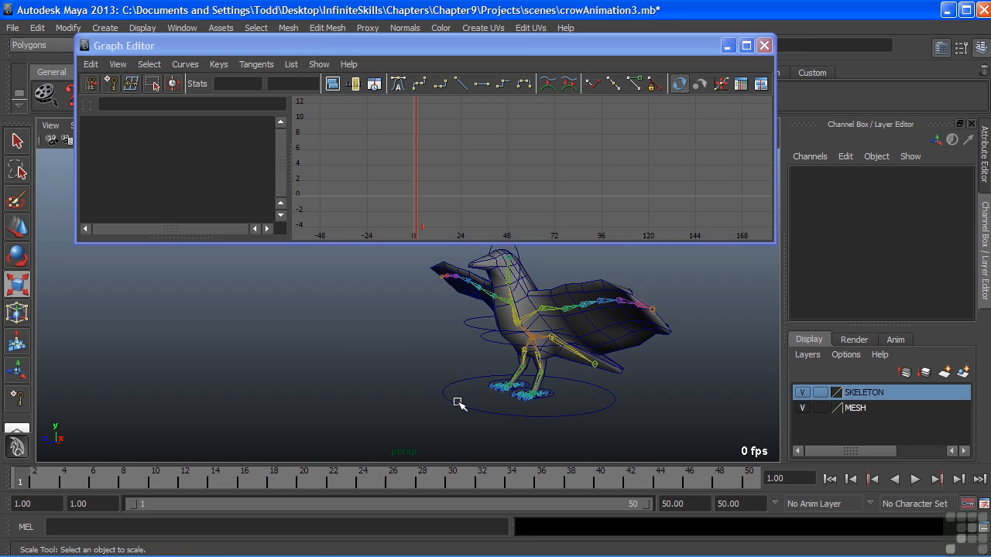
pyautogui.click(532, 325)
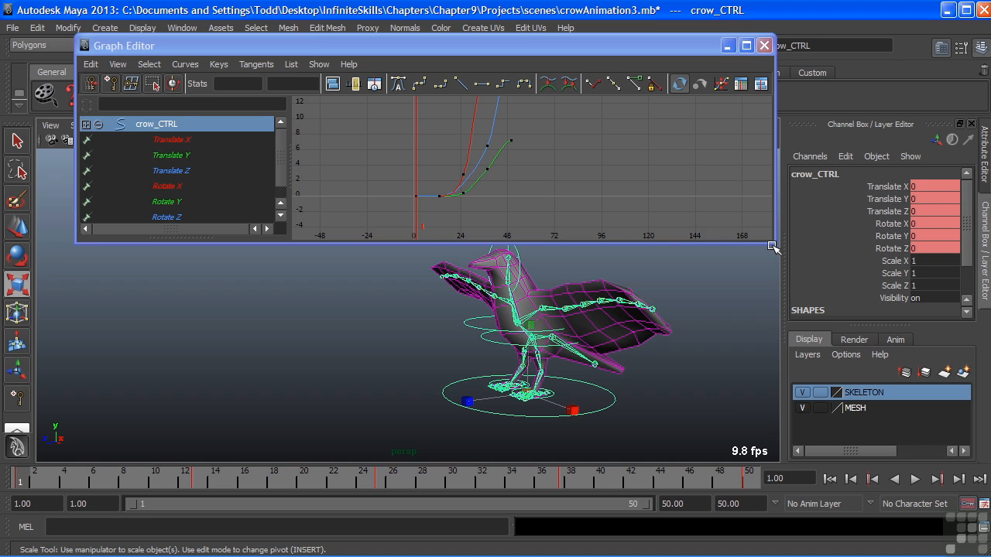
# - Enlarge the Graph Editor window by dragging its lower-right corner outward
pyautogui.moveTo(773, 248); pyautogui.dragTo(856, 292)
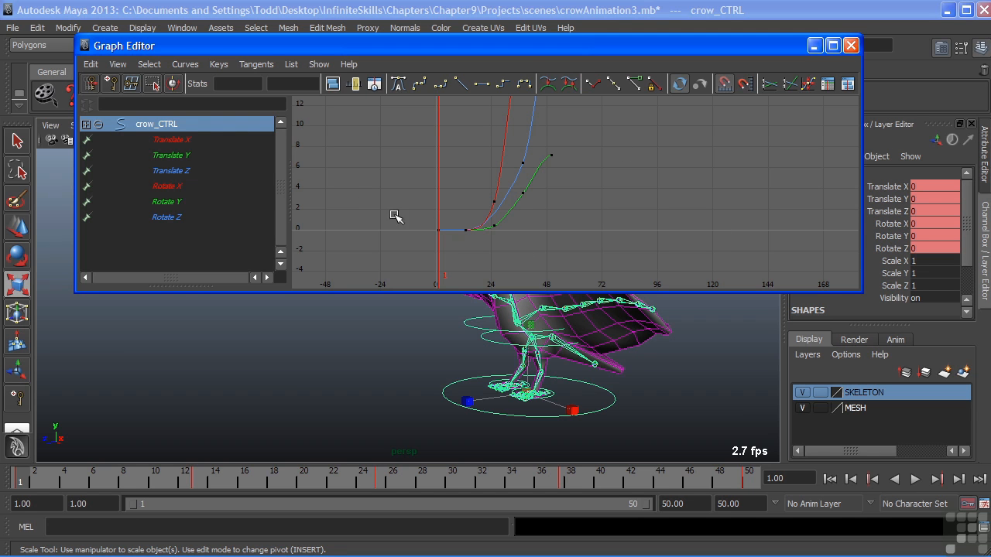
pyautogui.moveTo(527, 223)
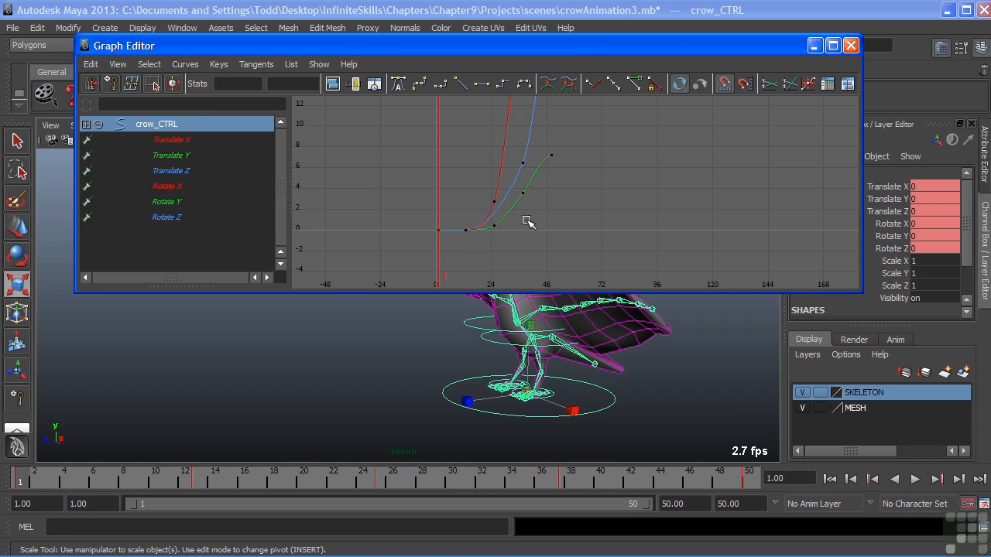
pyautogui.moveTo(277, 157)
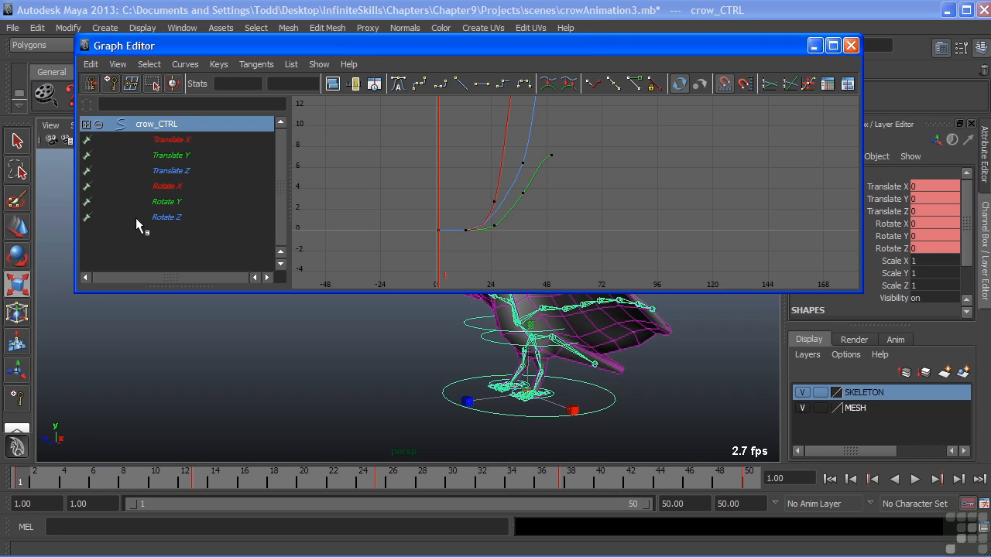
pyautogui.moveTo(886, 271)
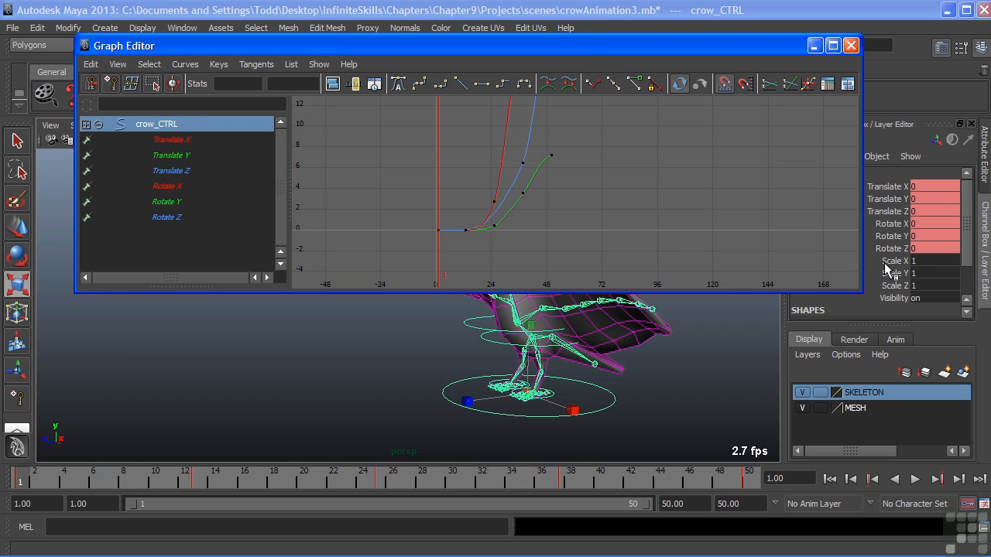
pyautogui.moveTo(902, 274)
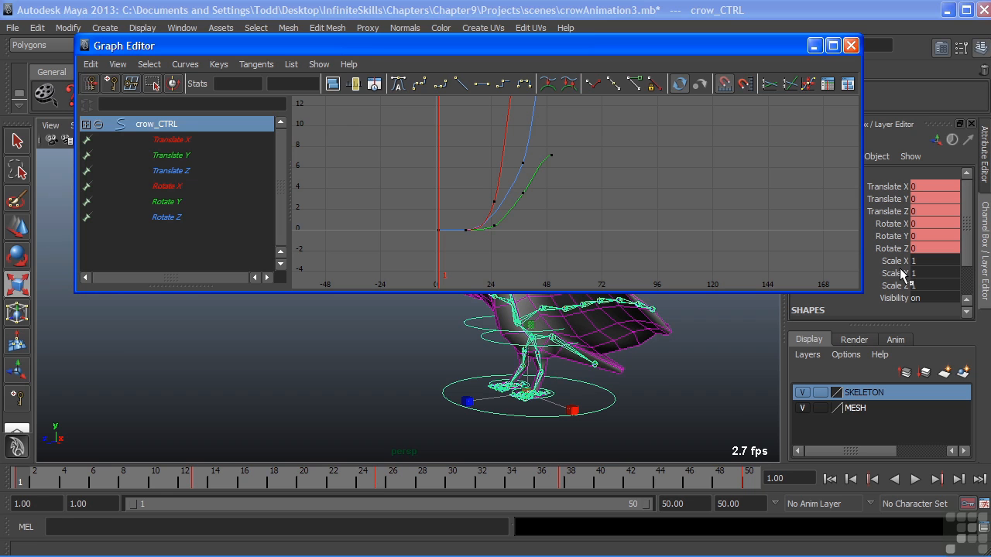
pyautogui.moveTo(237, 166)
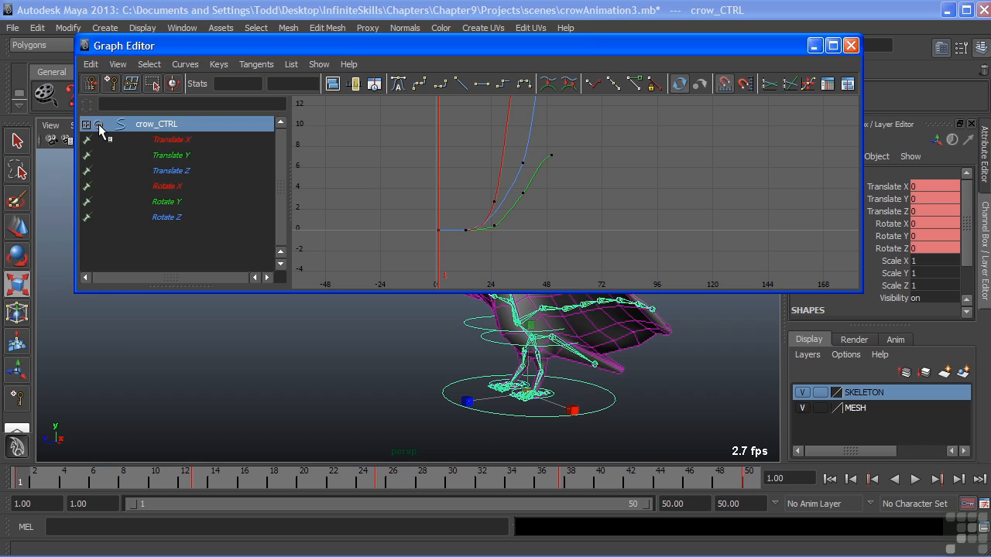
# - Collapse crow_CTRL, then expand its full hierarchy and scroll through the root and leg handle channels
pyautogui.click(87, 124)
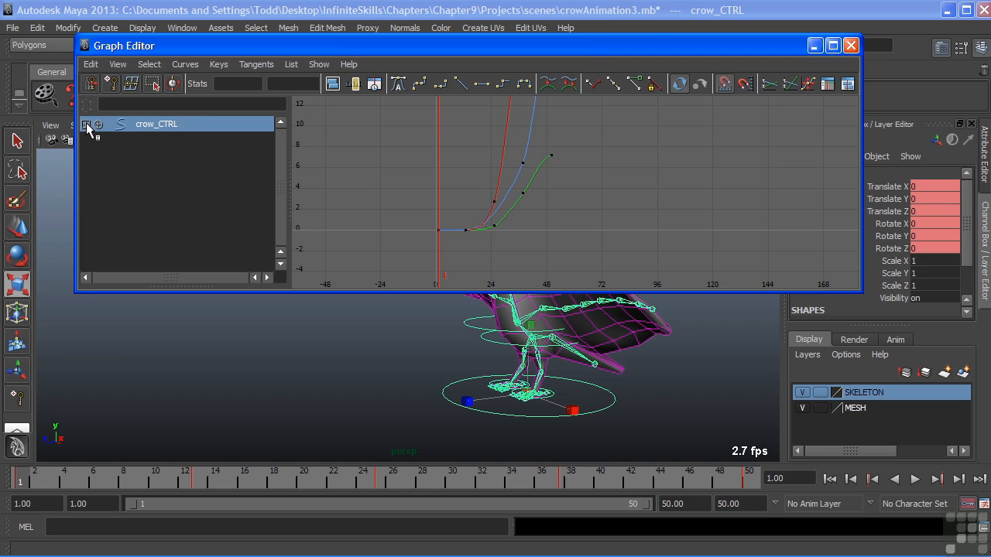
pyautogui.click(87, 124)
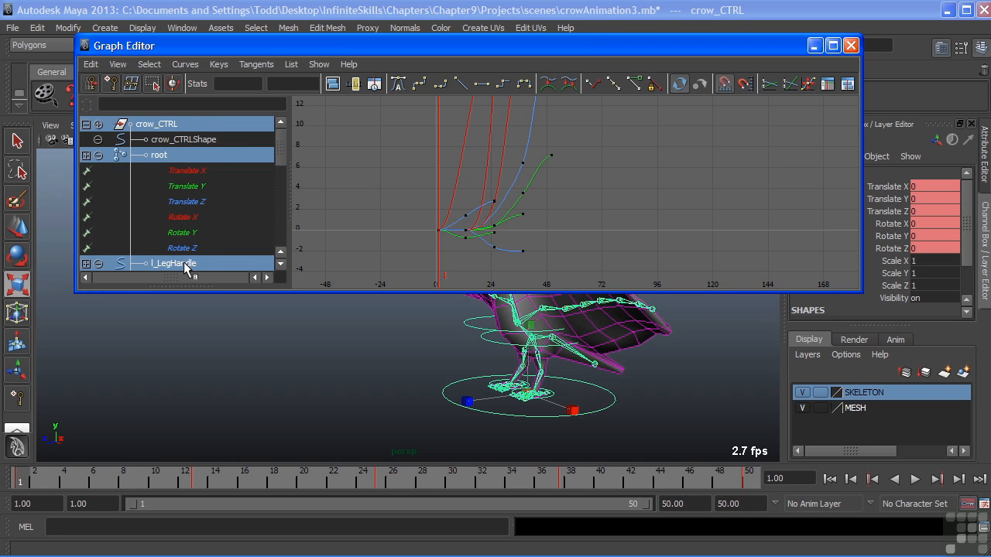
pyautogui.scroll(-3)
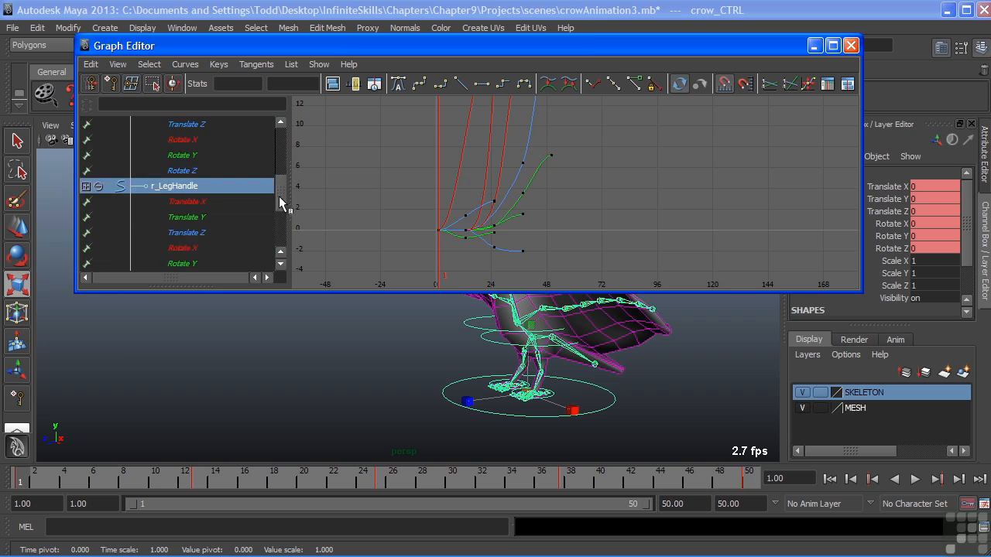
pyautogui.scroll(-3)
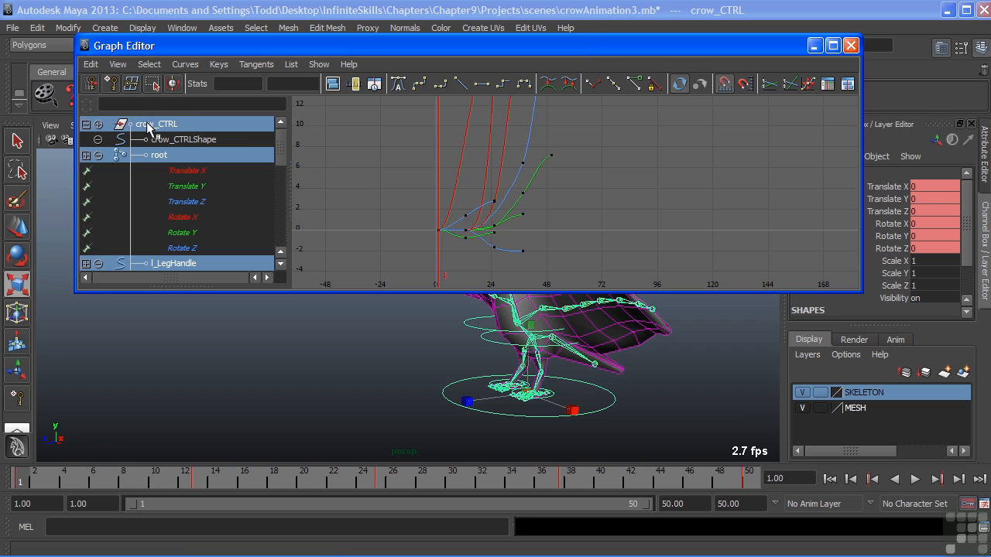
pyautogui.moveTo(194, 246)
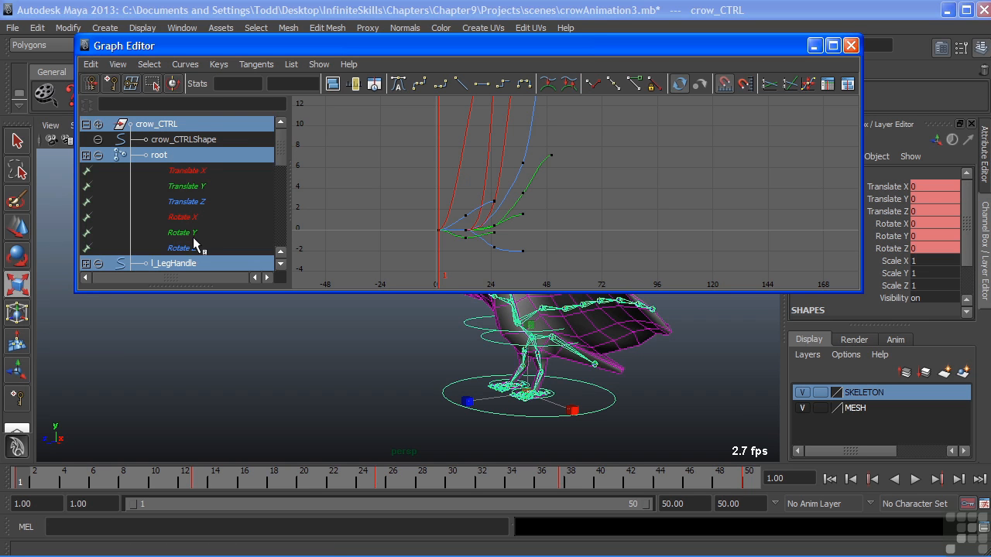
pyautogui.moveTo(199, 192)
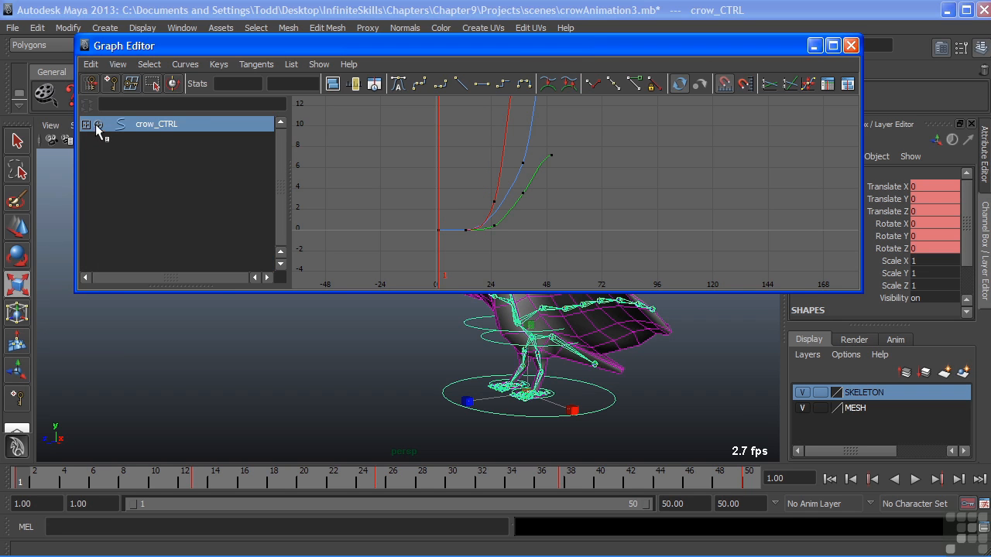
# - Expand crow_CTRL's translate and rotate channels again and browse the Curves menu
pyautogui.click(86, 124)
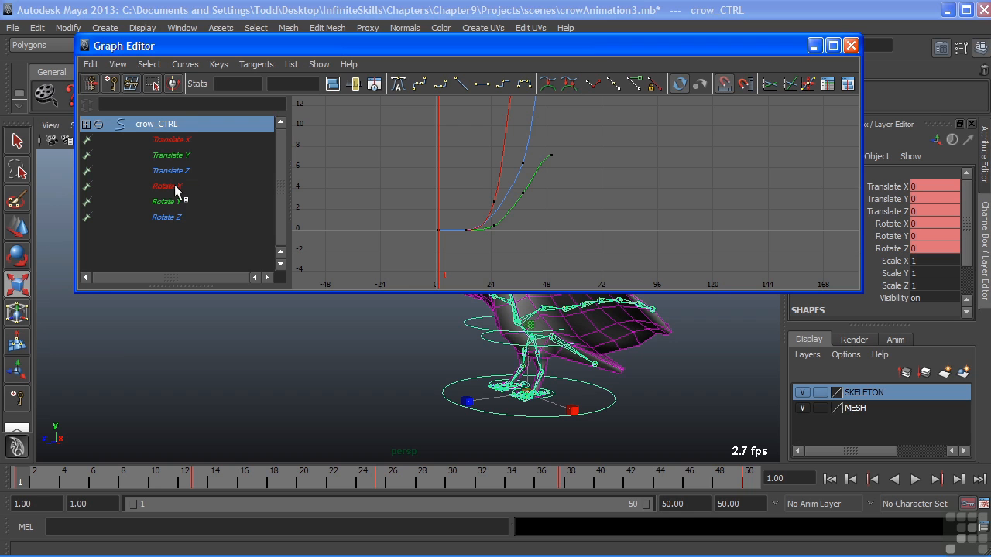
pyautogui.moveTo(219, 74)
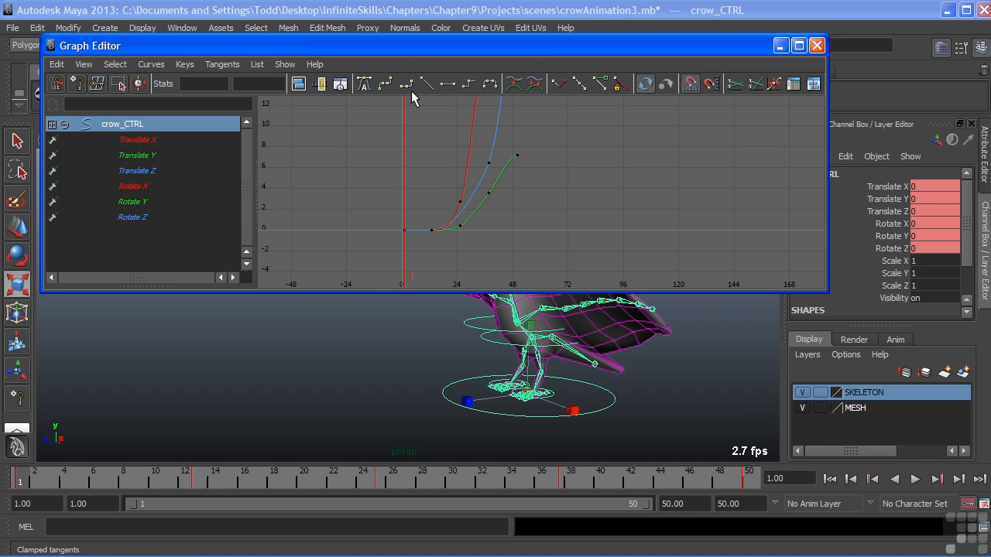
pyautogui.click(151, 64)
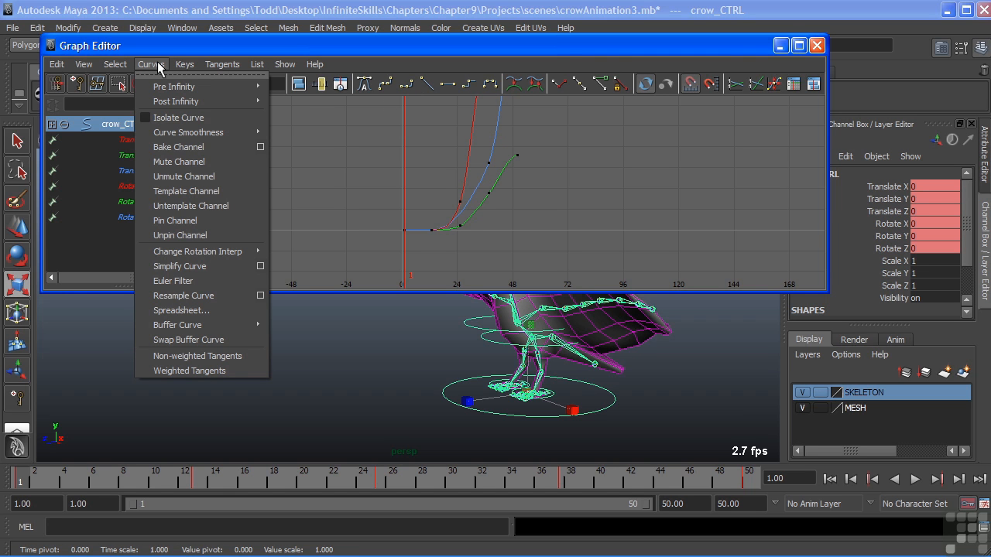
pyautogui.click(285, 64)
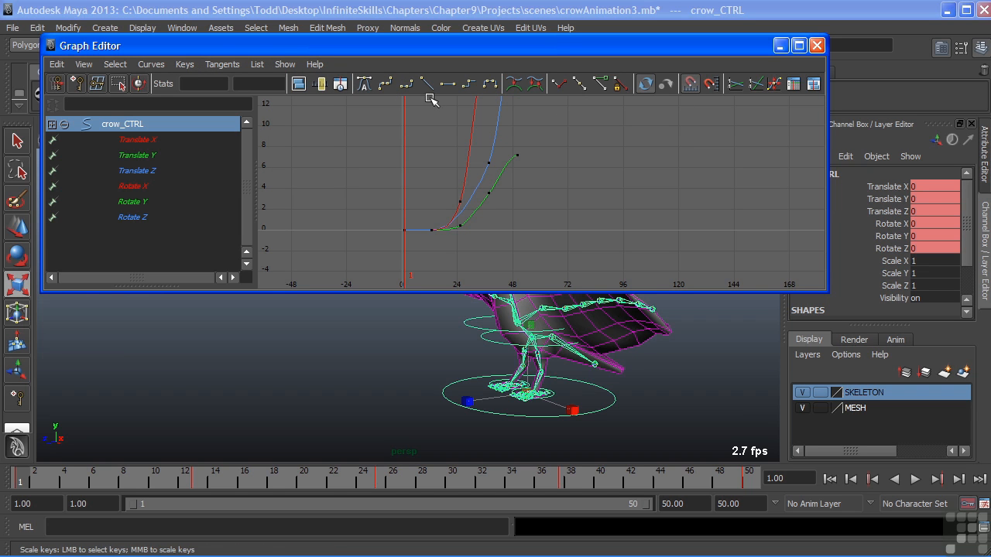
pyautogui.moveTo(486, 122)
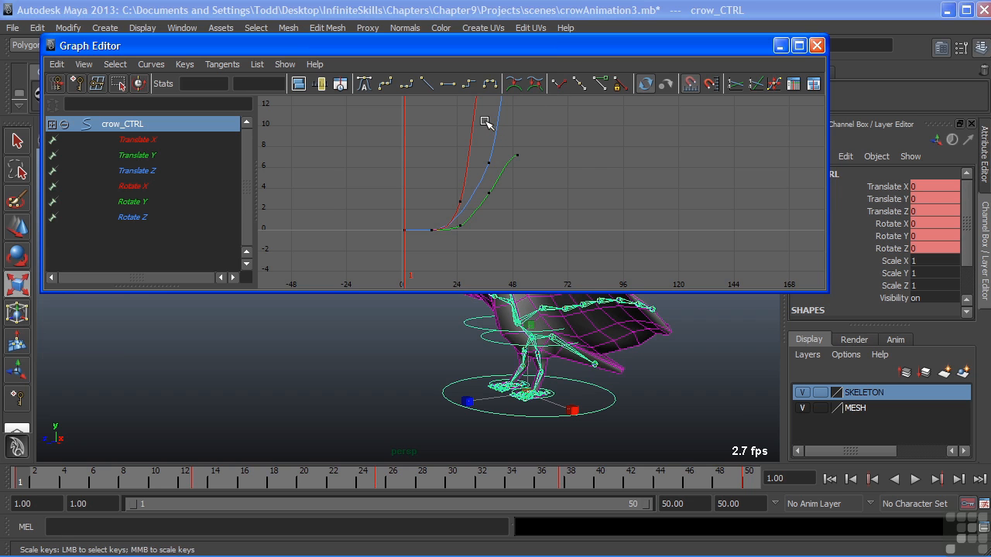
pyautogui.moveTo(486, 159)
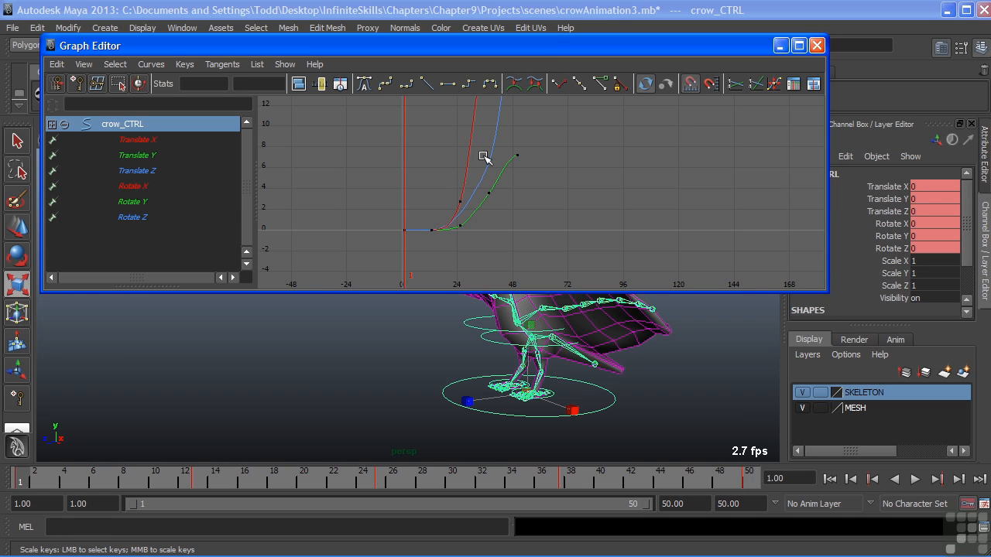
pyautogui.moveTo(592, 239)
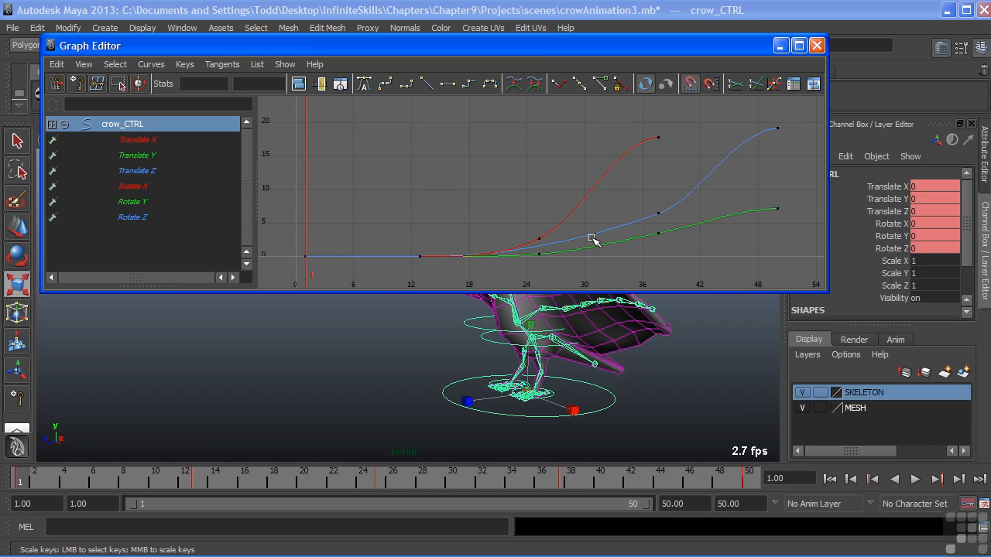
pyautogui.moveTo(205, 148)
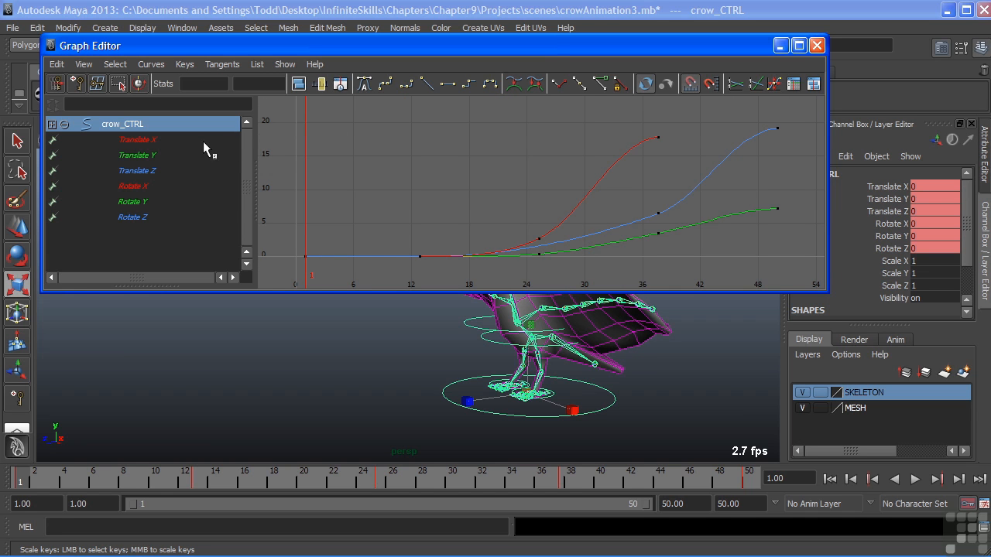
pyautogui.click(137, 140)
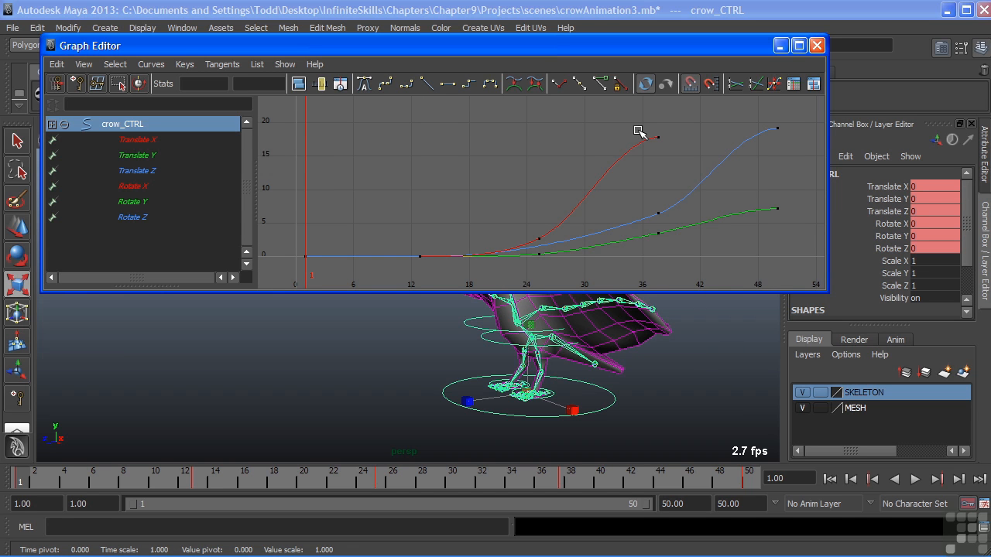
pyautogui.moveTo(731, 273)
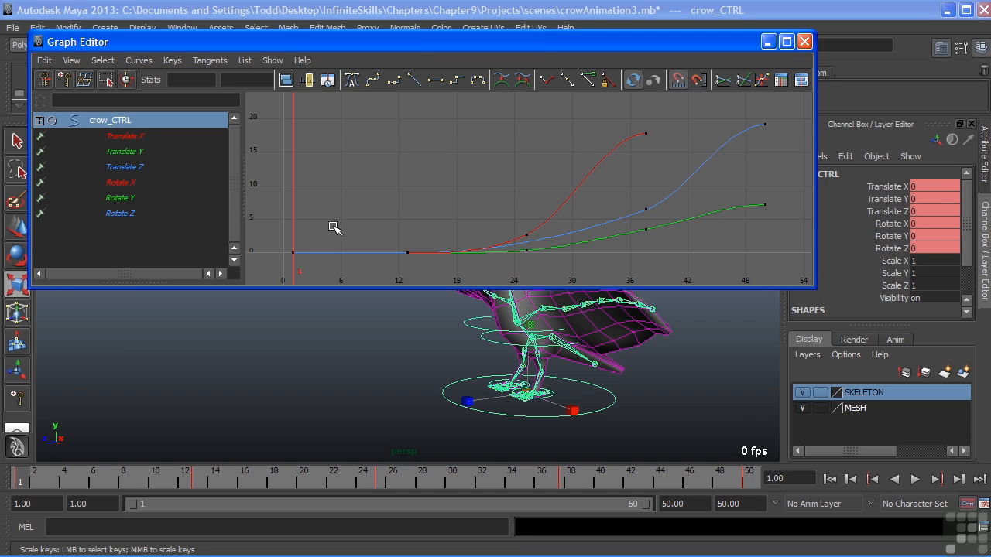
pyautogui.moveTo(267, 130)
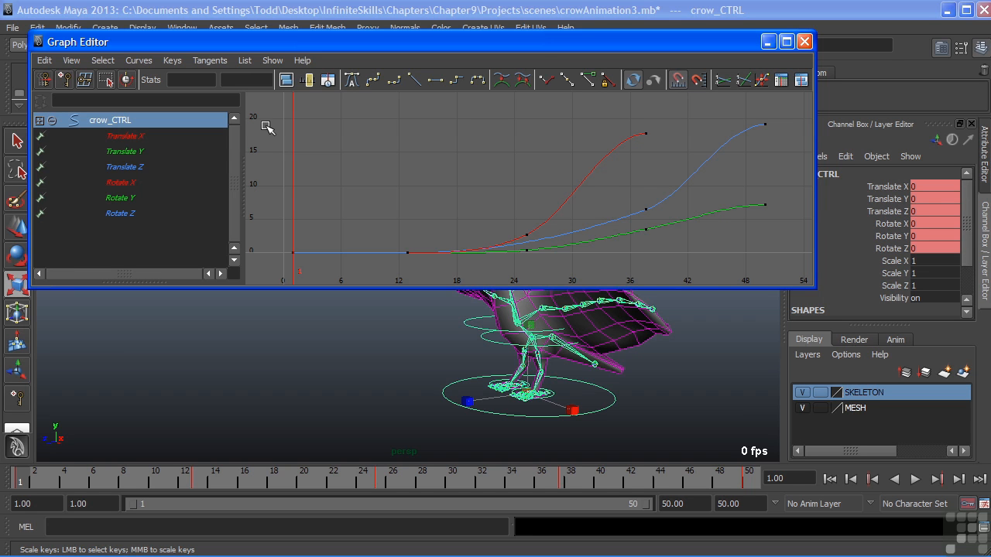
pyautogui.moveTo(313, 171)
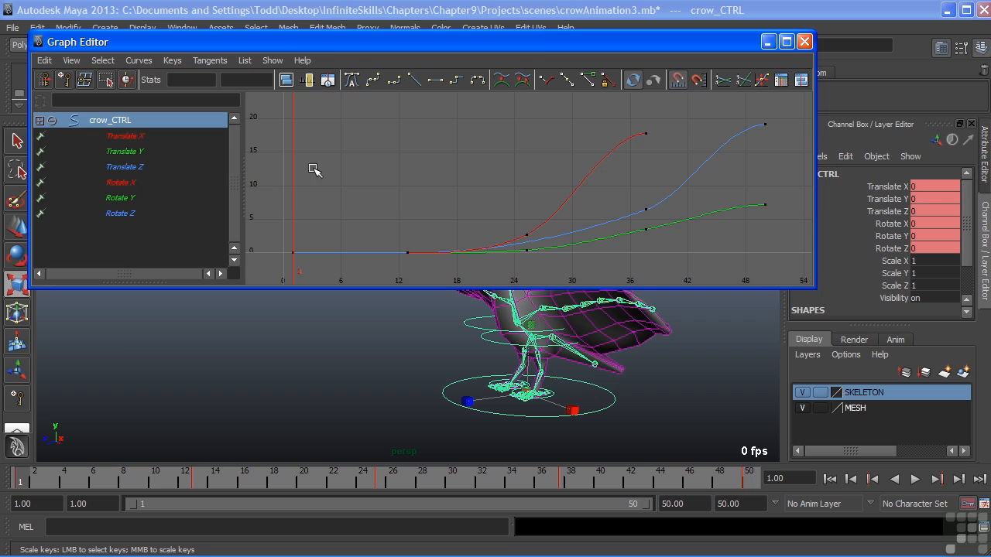
pyautogui.moveTo(748, 263)
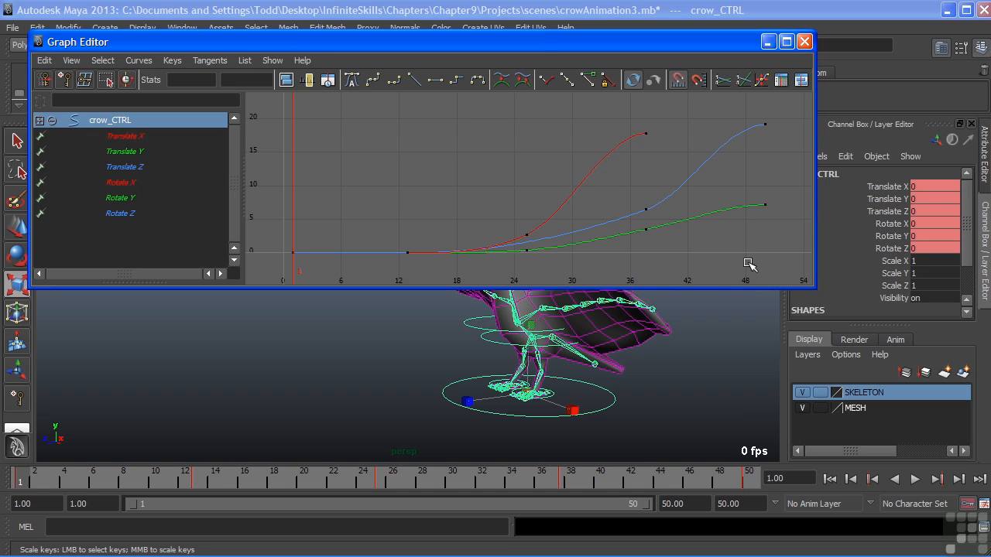
pyautogui.moveTo(614, 246)
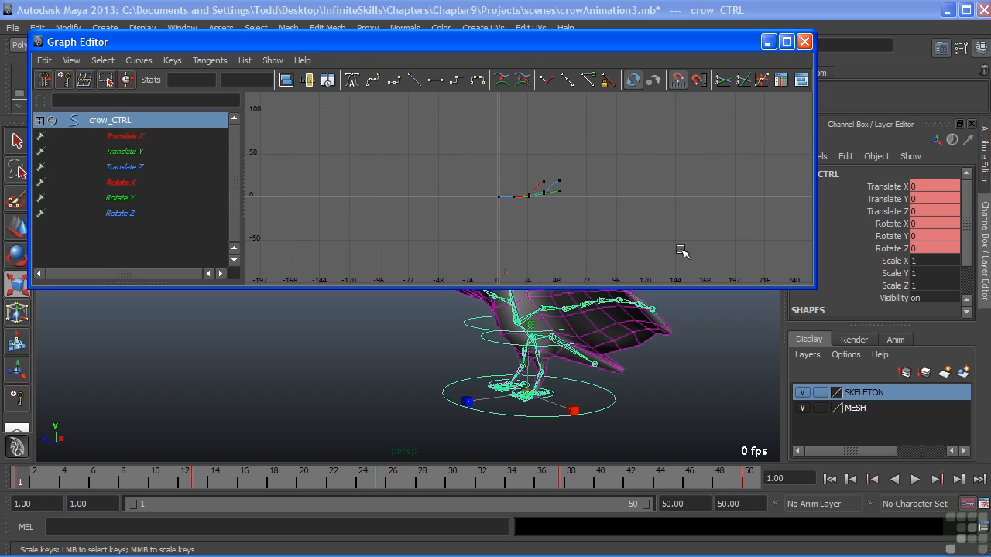
pyautogui.moveTo(274, 276)
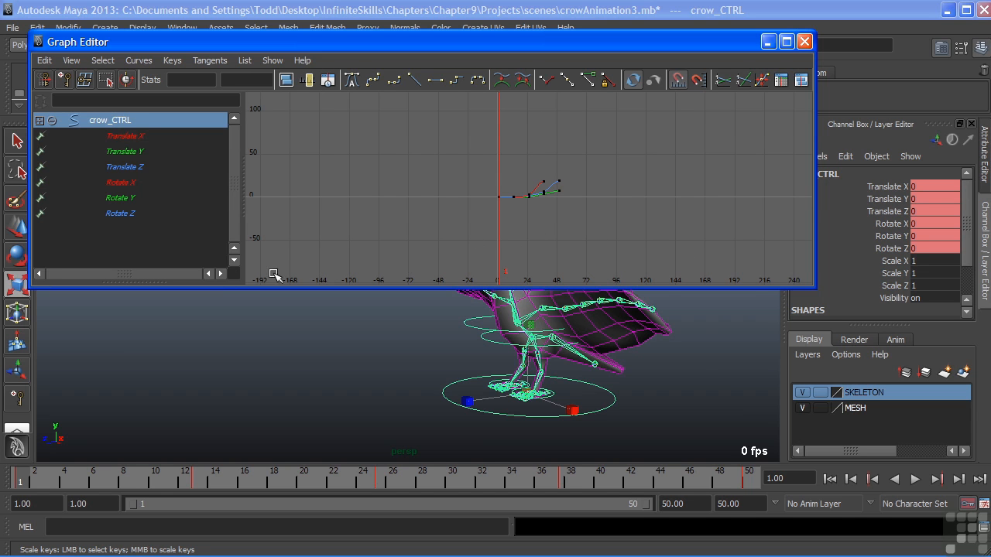
pyautogui.moveTo(272, 269)
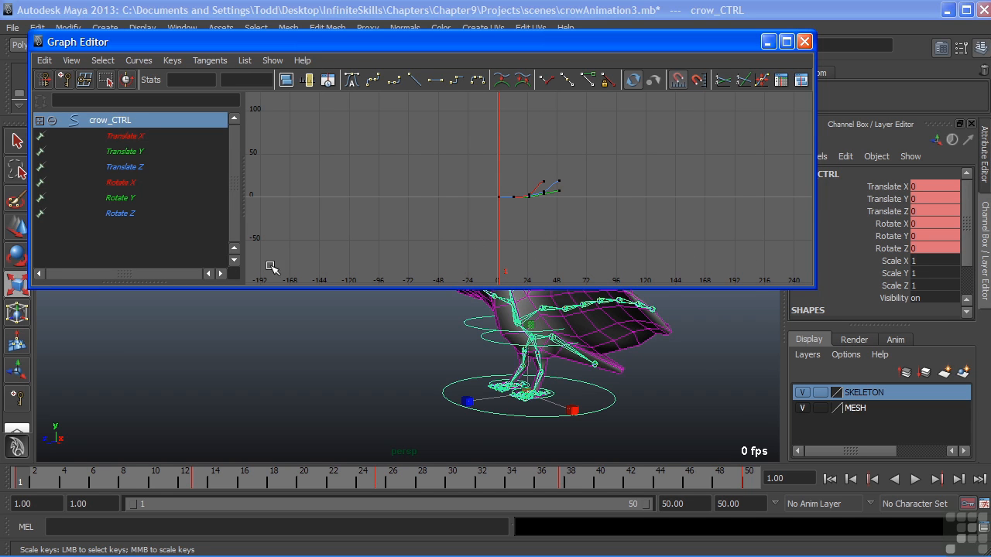
pyautogui.moveTo(273, 130)
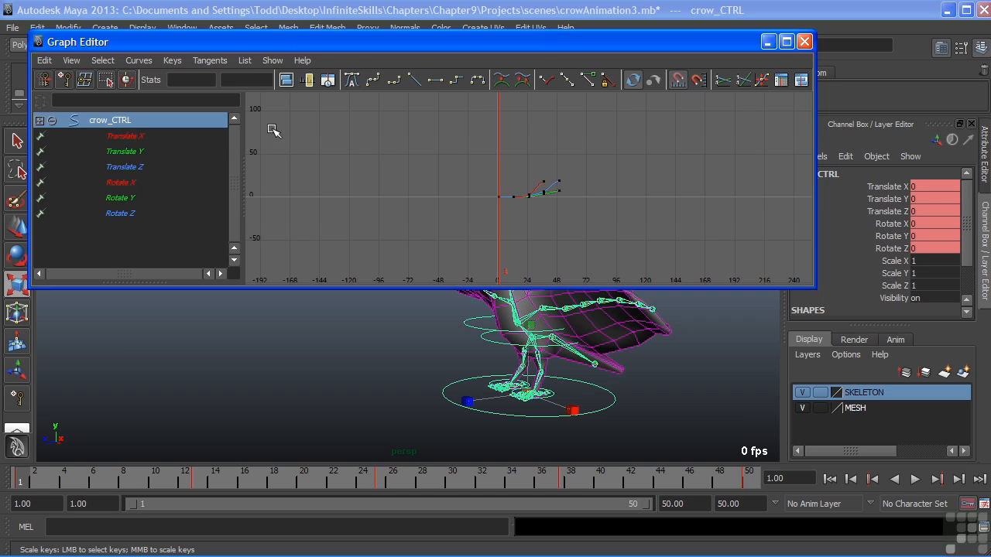
pyautogui.moveTo(254, 168)
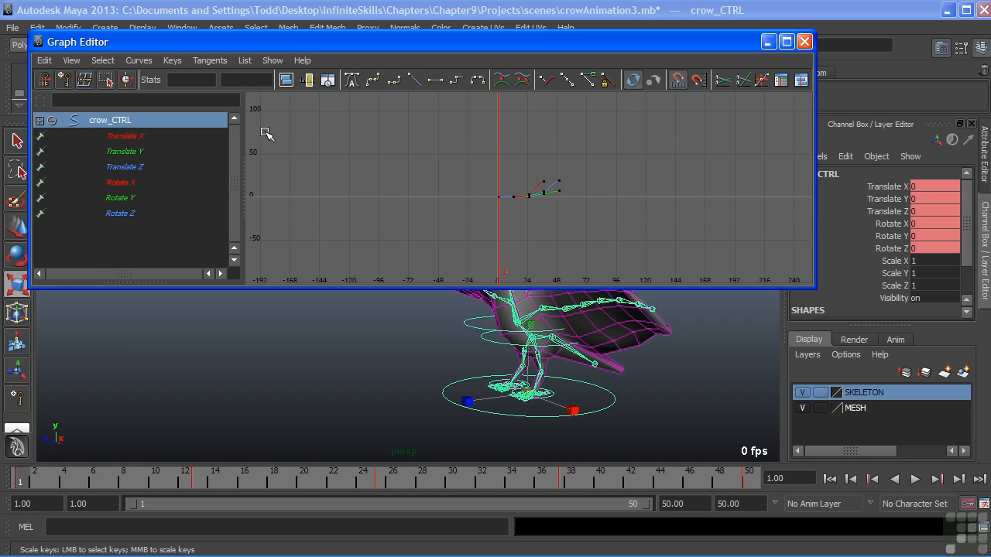
pyautogui.moveTo(418, 196)
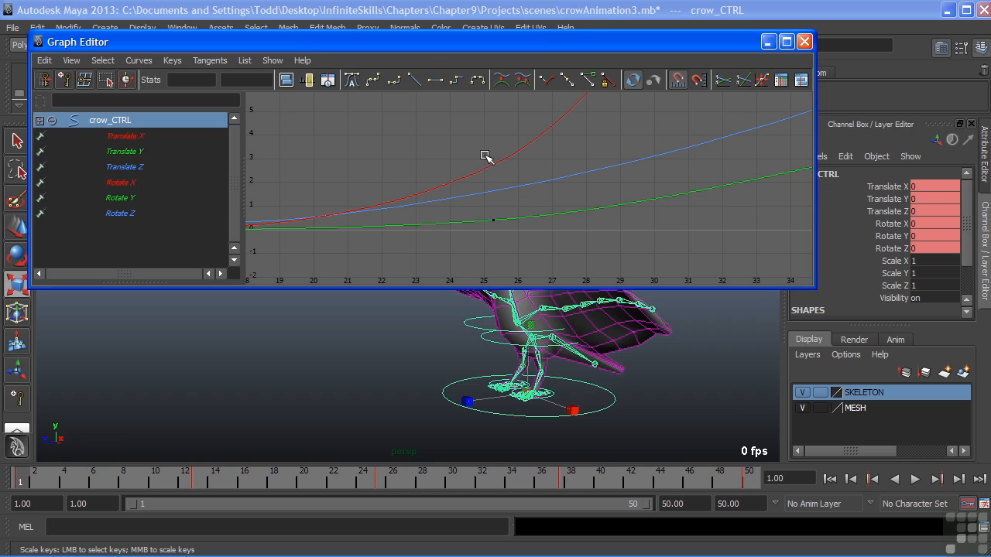
pyautogui.moveTo(461, 137)
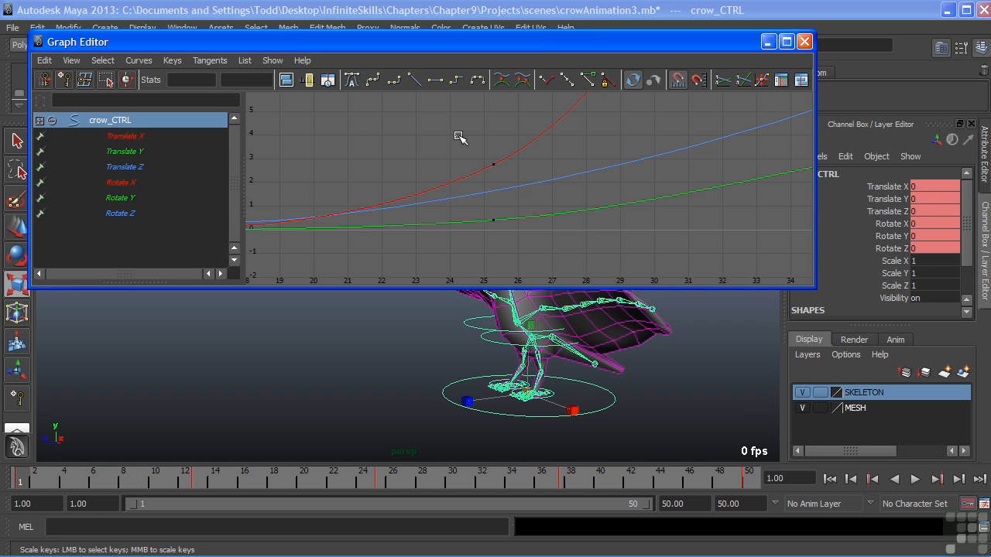
# - Select the Rotate X key near frame 25 and check its time value of 25.28
pyautogui.moveTo(459, 136); pyautogui.dragTo(530, 186)
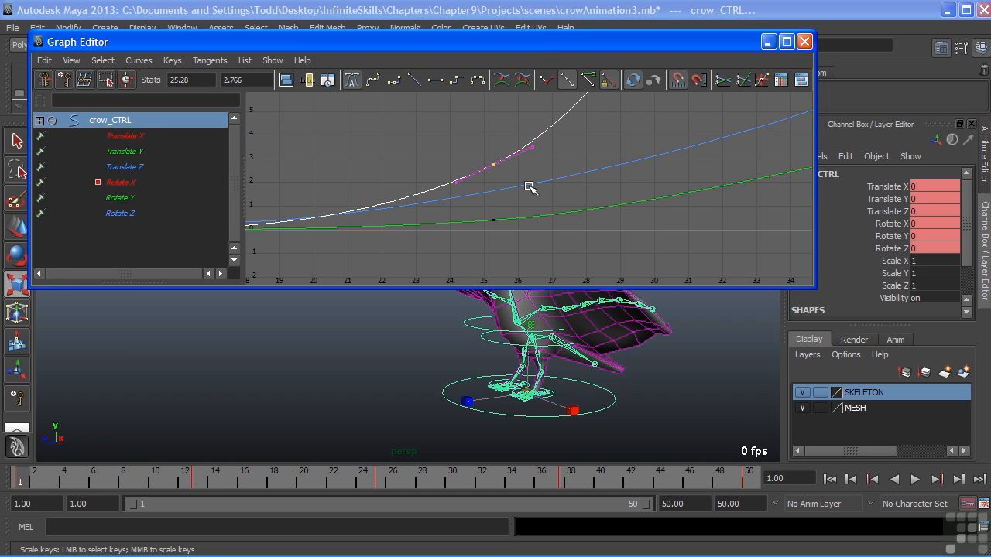
pyautogui.moveTo(517, 193)
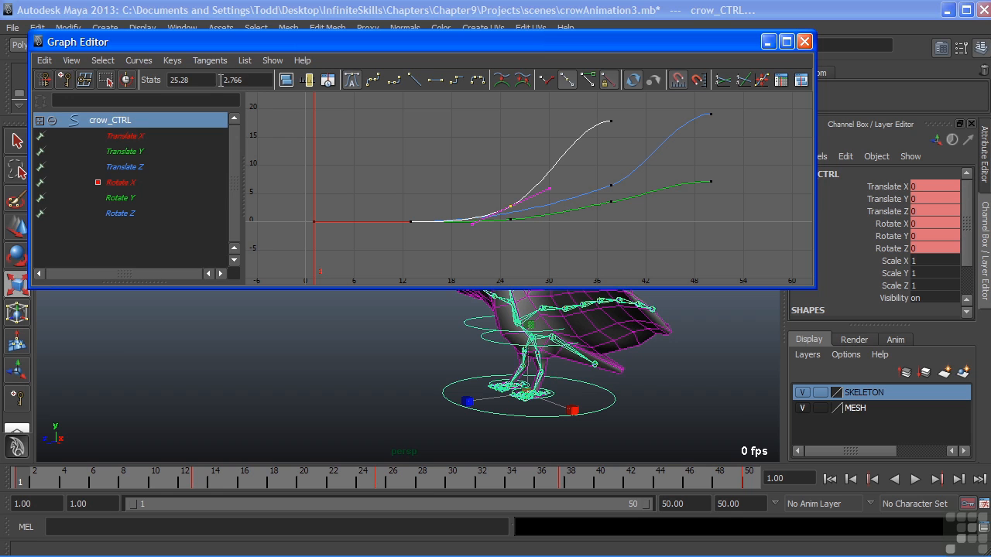
pyautogui.moveTo(186, 80)
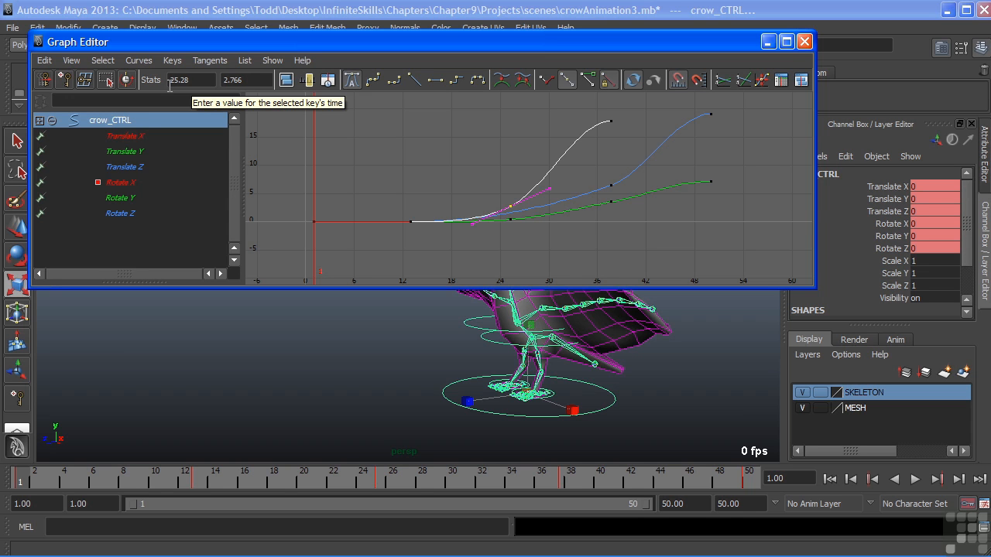
pyautogui.click(190, 79)
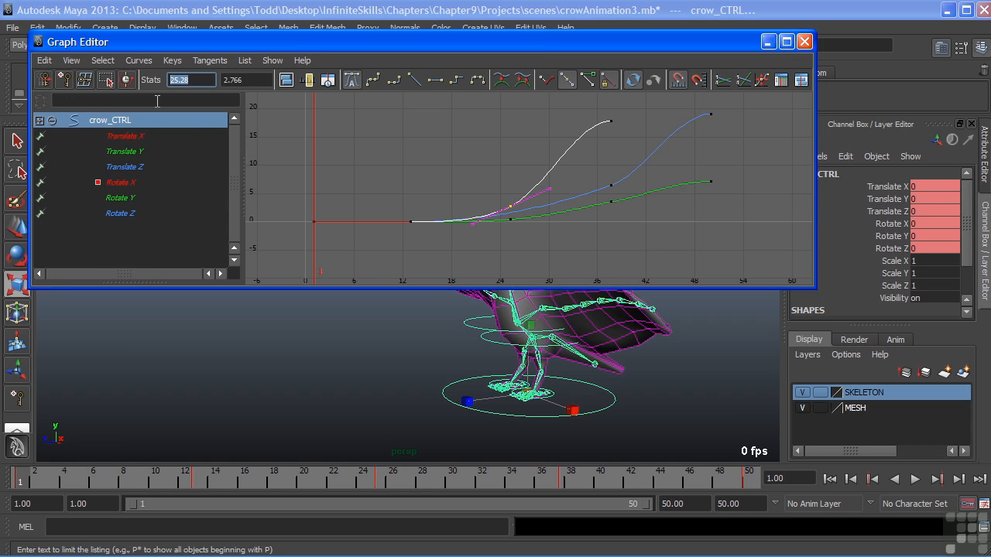
pyautogui.moveTo(157, 101)
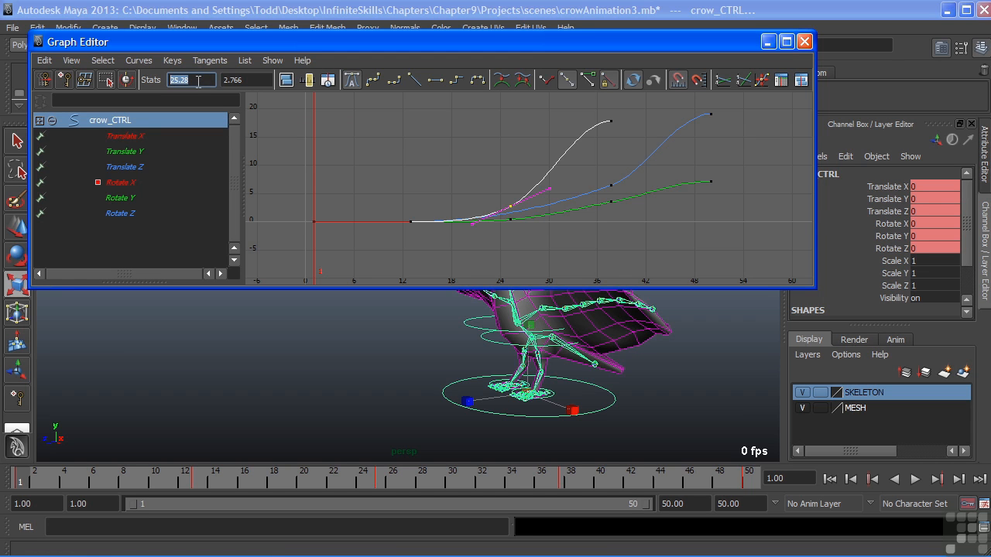
pyautogui.moveTo(181, 80)
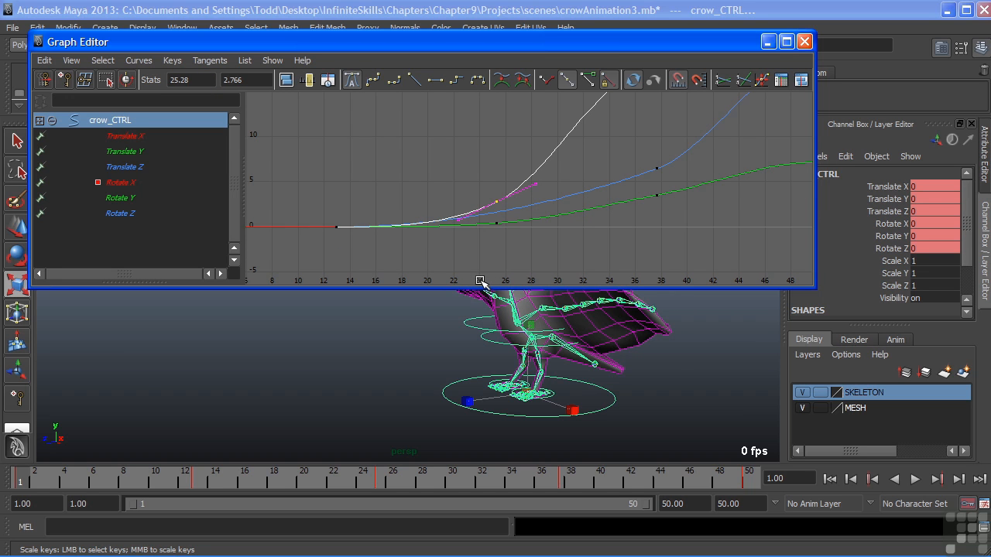
pyautogui.moveTo(518, 281)
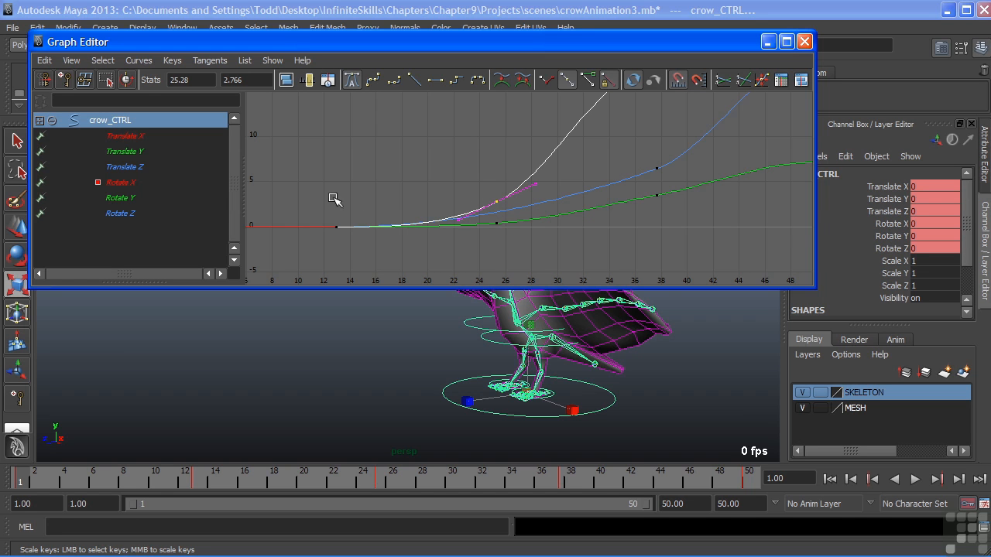
pyautogui.moveTo(369, 205)
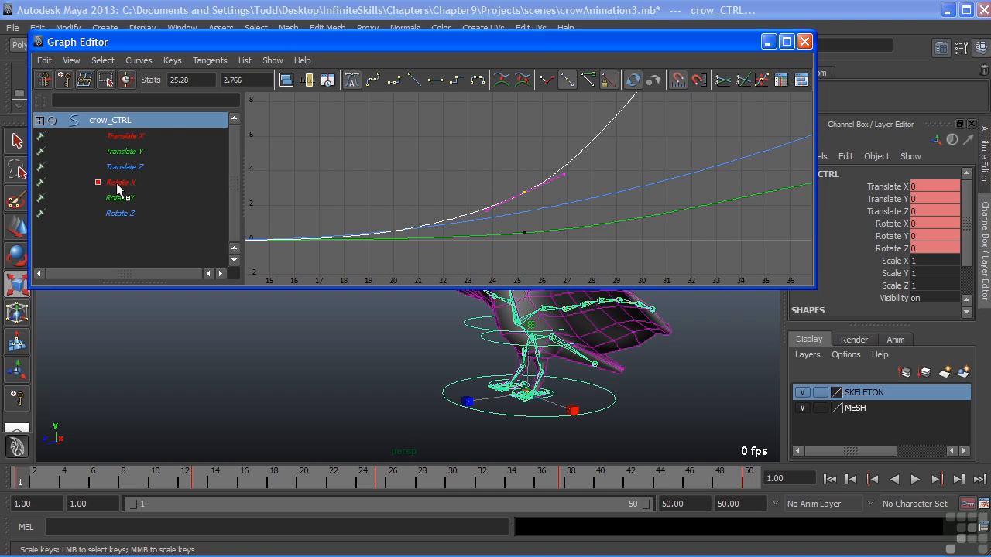
# - Display only the Rotate X curve, keeping the frame-25.28 key active
pyautogui.click(120, 182)
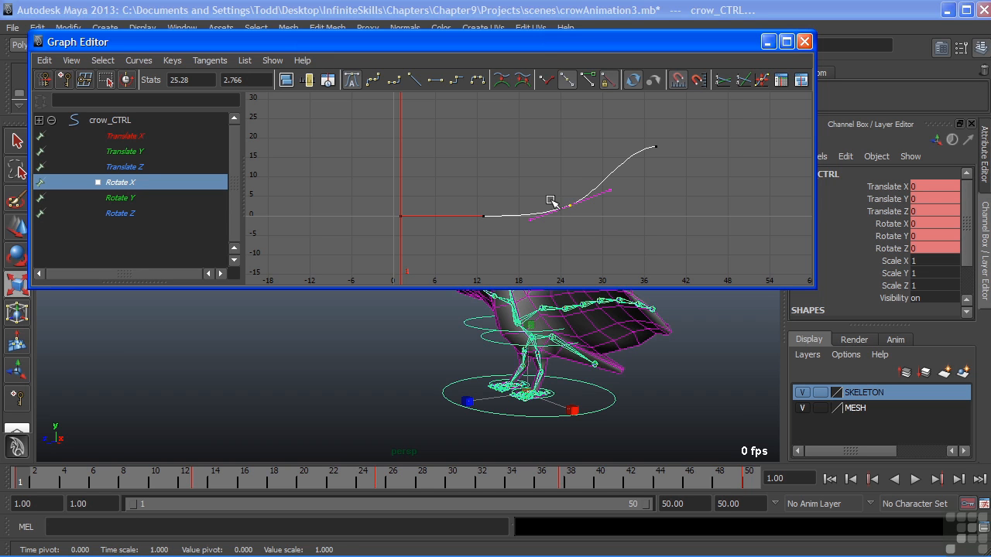
pyautogui.moveTo(586, 205)
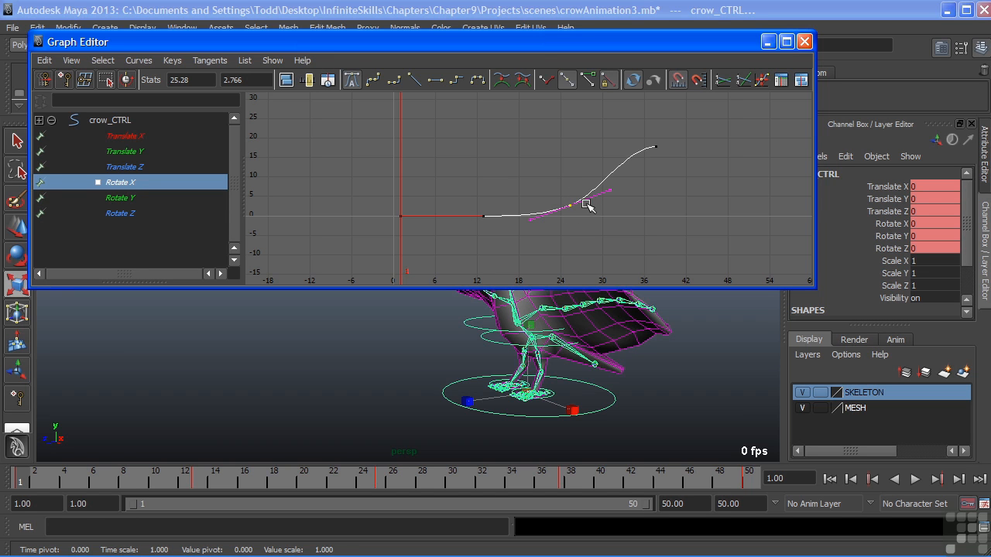
pyautogui.moveTo(571, 209)
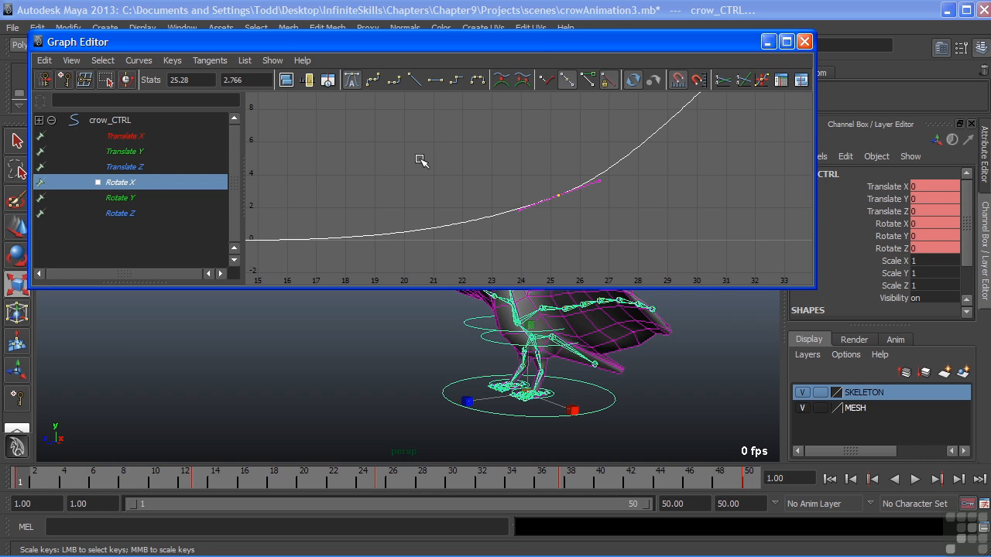
pyautogui.moveTo(520, 145)
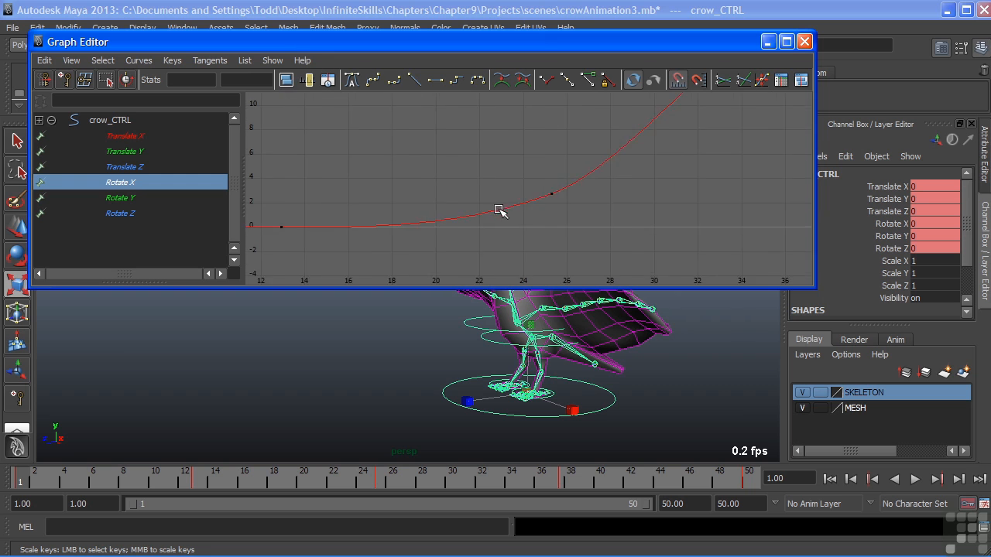
# - Select the frame-25 key's incoming tangent handle and drag it until the curve levels off before the key
pyautogui.moveTo(499, 211); pyautogui.dragTo(597, 188)
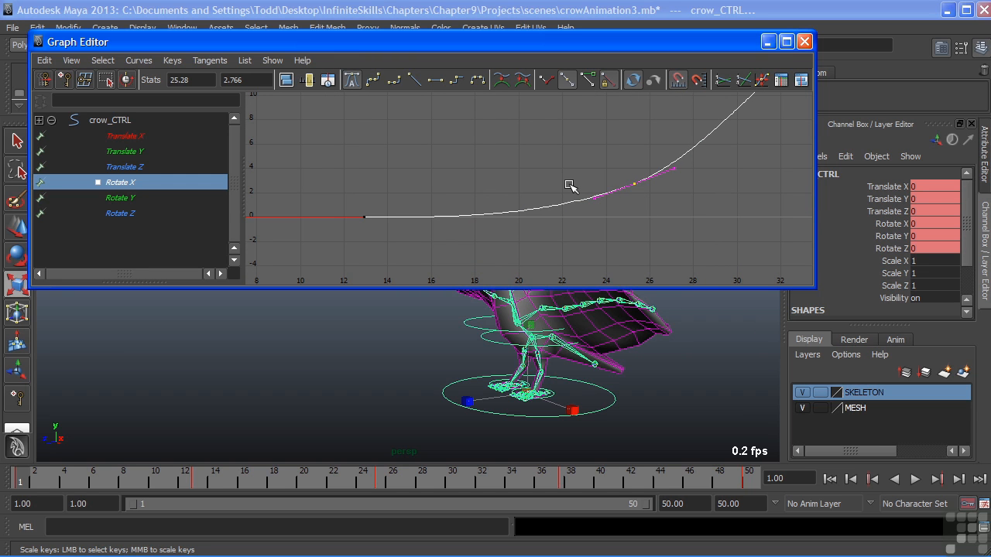
pyautogui.moveTo(569, 186); pyautogui.dragTo(614, 221)
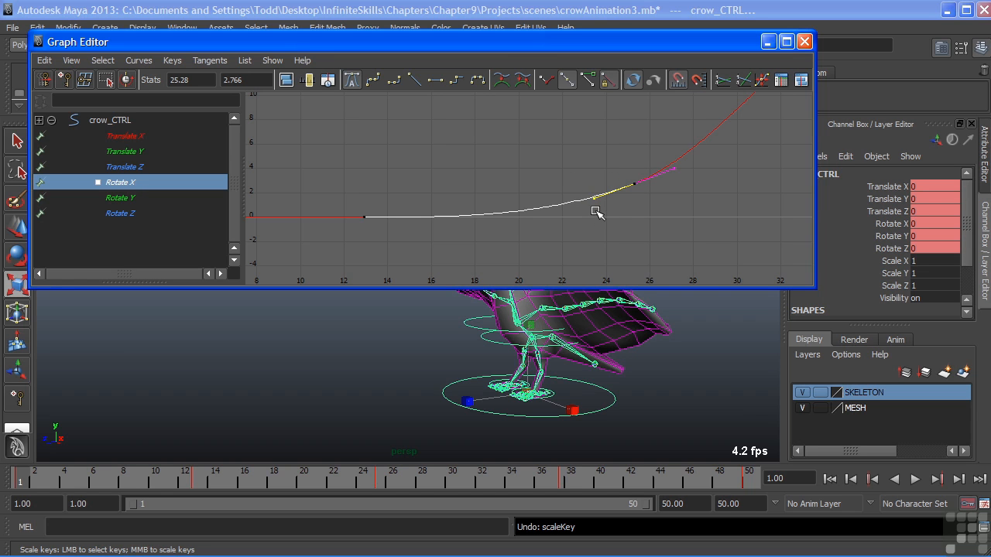
pyautogui.moveTo(238, 225)
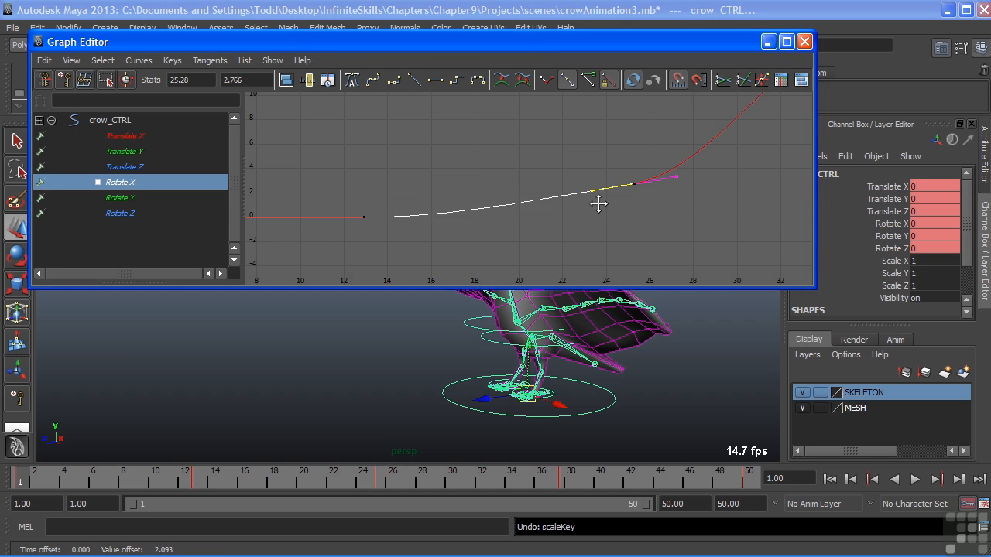
pyautogui.moveTo(598, 203); pyautogui.dragTo(586, 238)
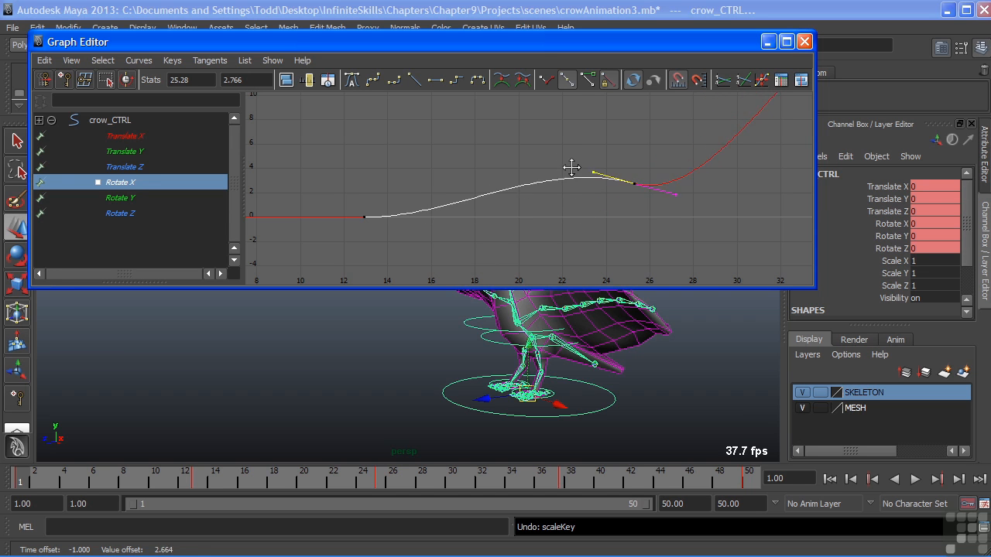
pyautogui.moveTo(573, 167); pyautogui.dragTo(581, 251)
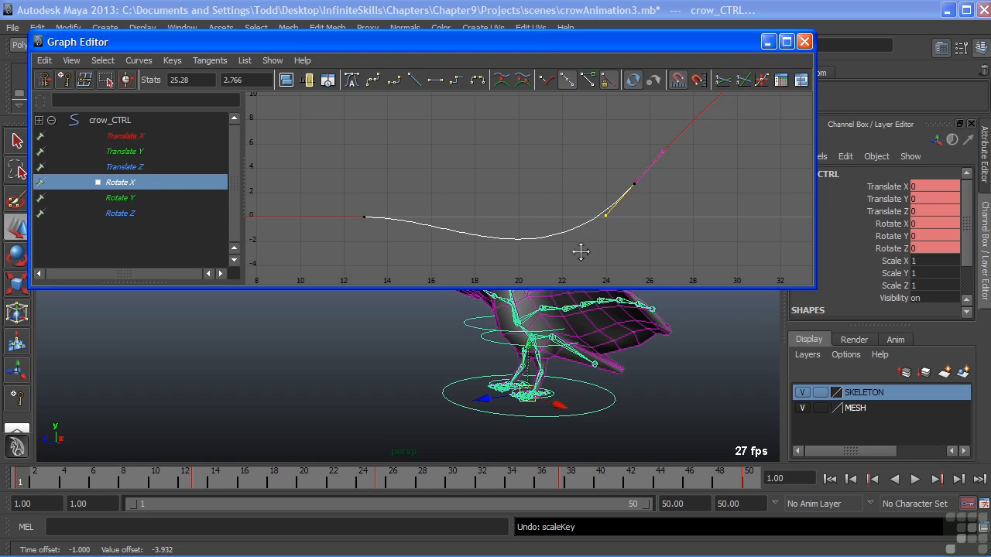
pyautogui.moveTo(581, 252); pyautogui.dragTo(557, 172)
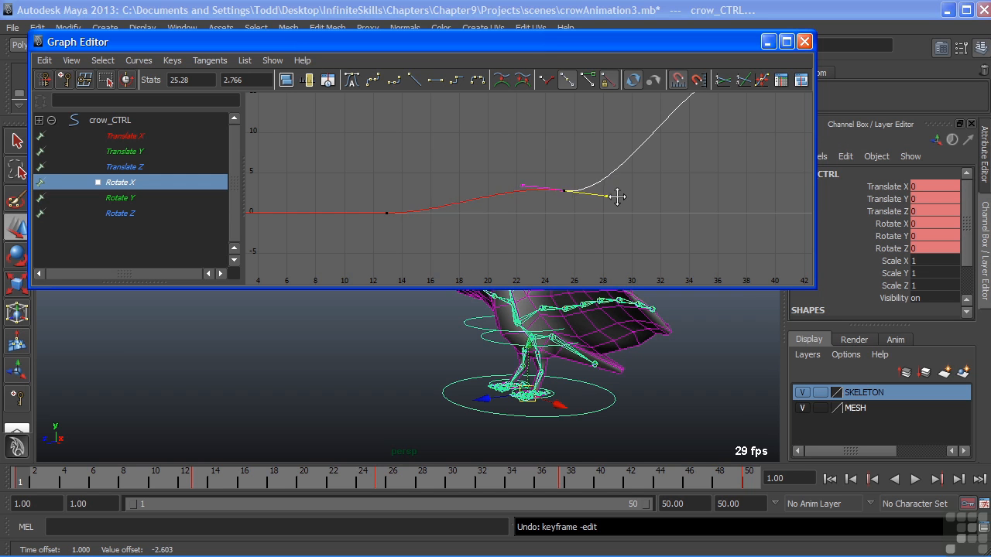
# - Move the Rotate X key through trial positions, settling it at frame 25.28, value 2.766
pyautogui.moveTo(619, 197); pyautogui.dragTo(561, 170)
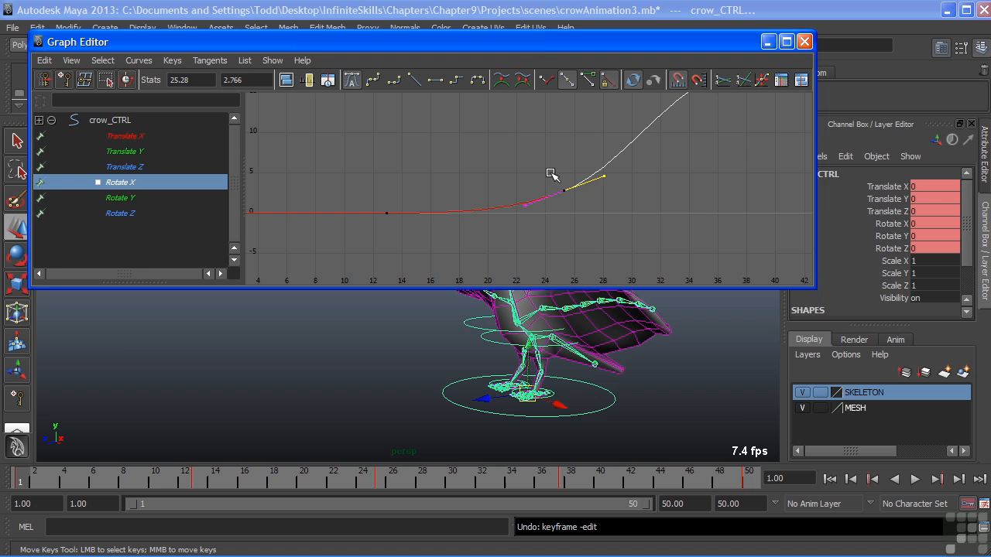
pyautogui.moveTo(553, 174); pyautogui.dragTo(578, 213)
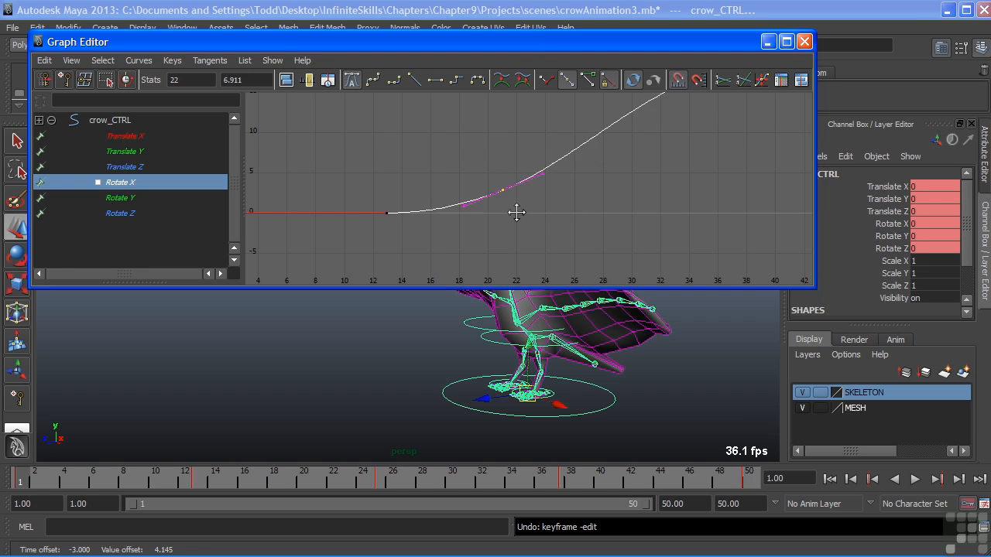
pyautogui.moveTo(516, 213); pyautogui.dragTo(555, 232)
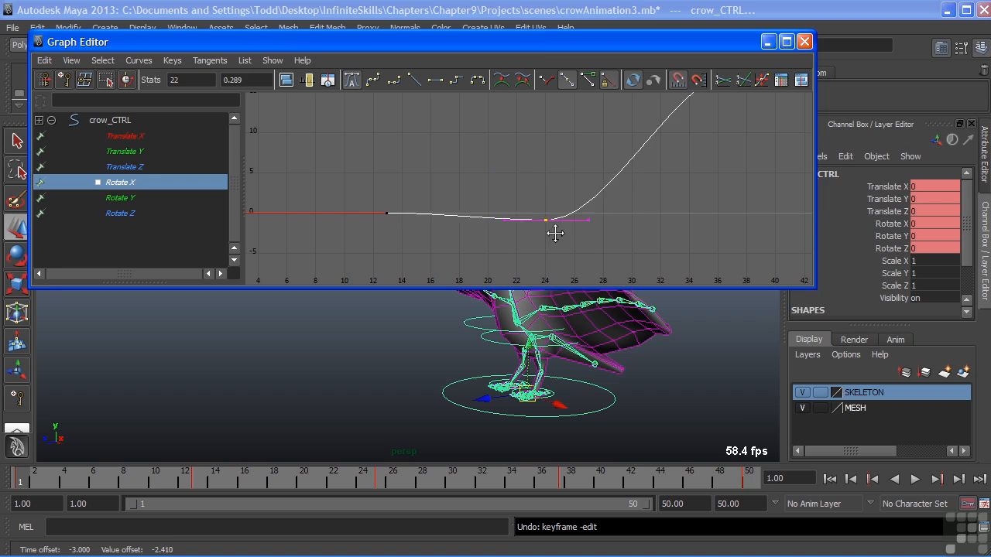
pyautogui.moveTo(556, 221); pyautogui.dragTo(572, 189)
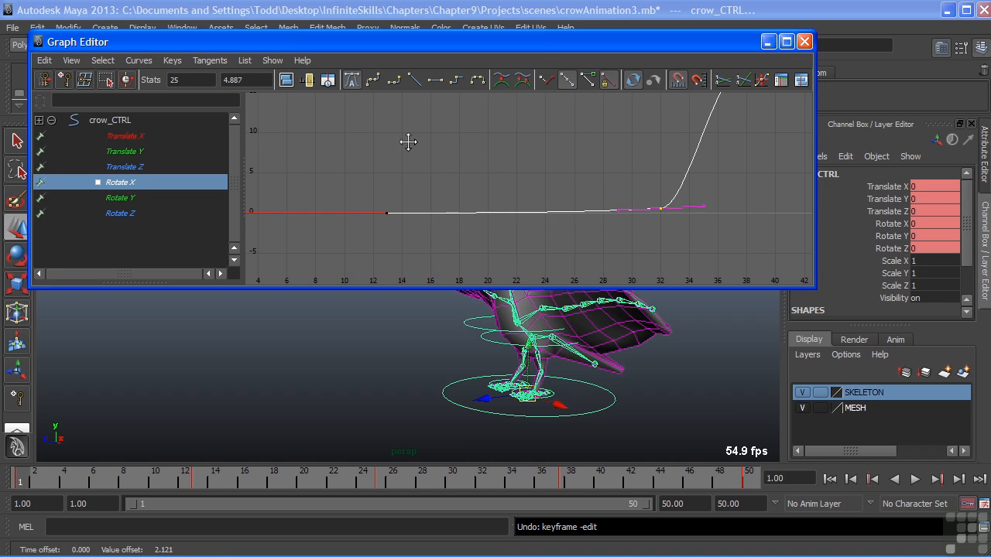
pyautogui.moveTo(662, 207); pyautogui.dragTo(530, 197)
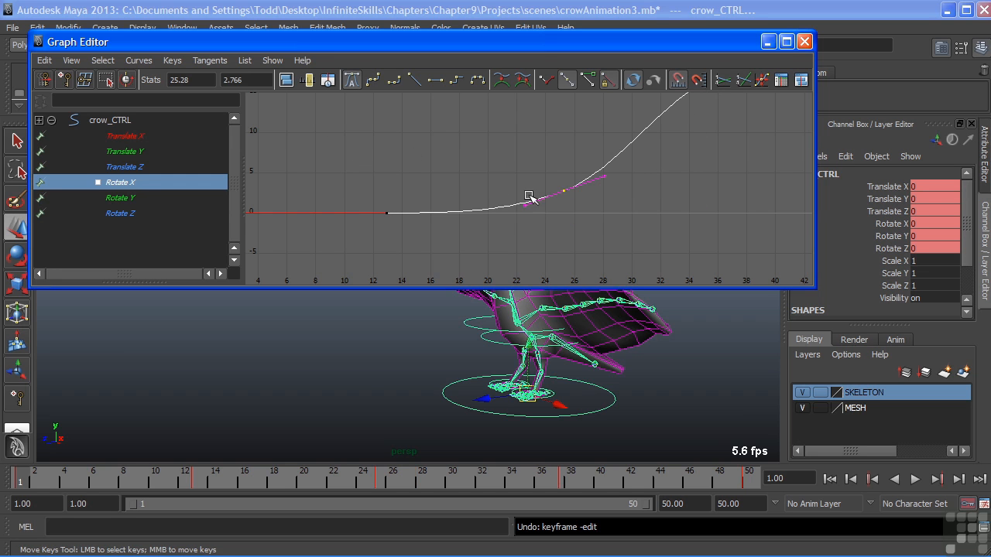
pyautogui.moveTo(531, 196); pyautogui.dragTo(588, 164)
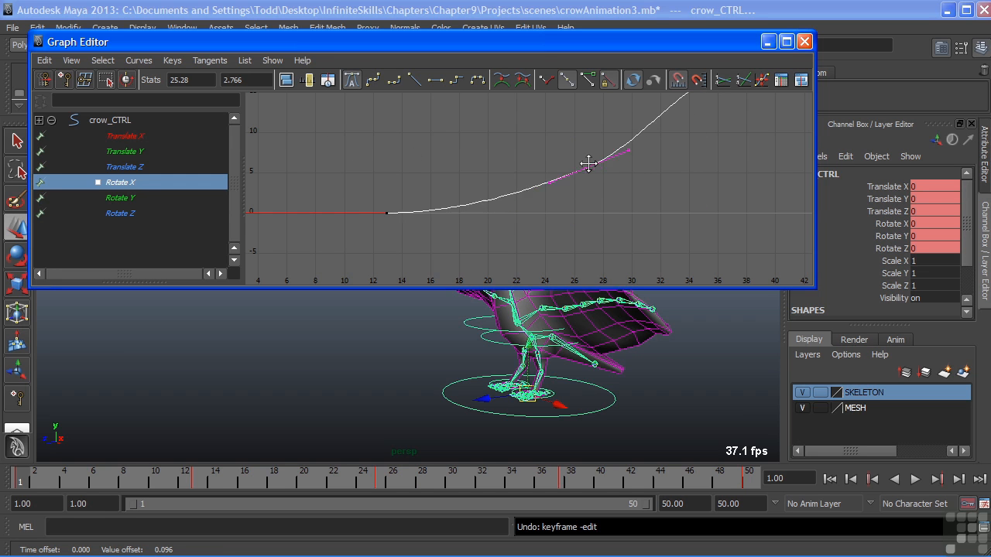
pyautogui.moveTo(588, 164); pyautogui.dragTo(601, 191)
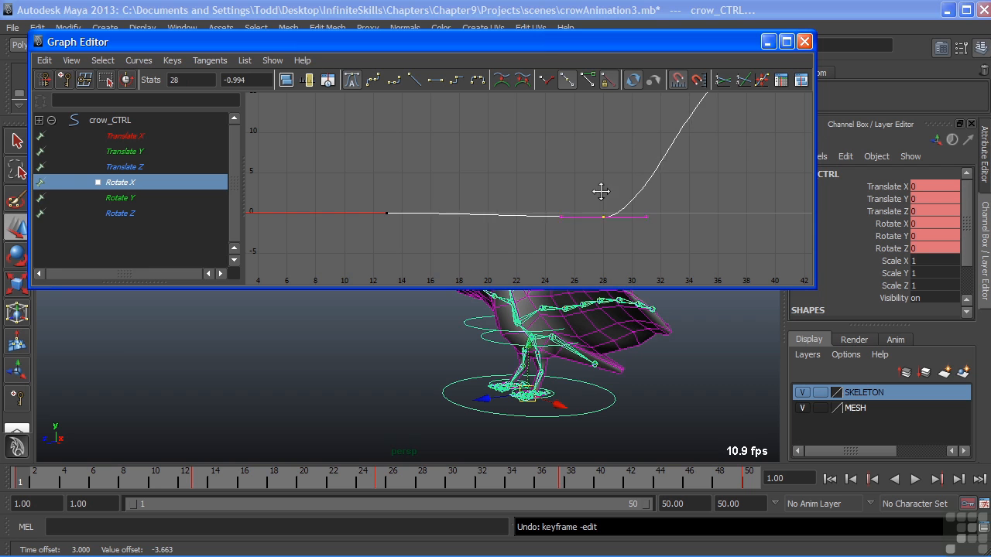
pyautogui.moveTo(601, 213); pyautogui.dragTo(561, 210)
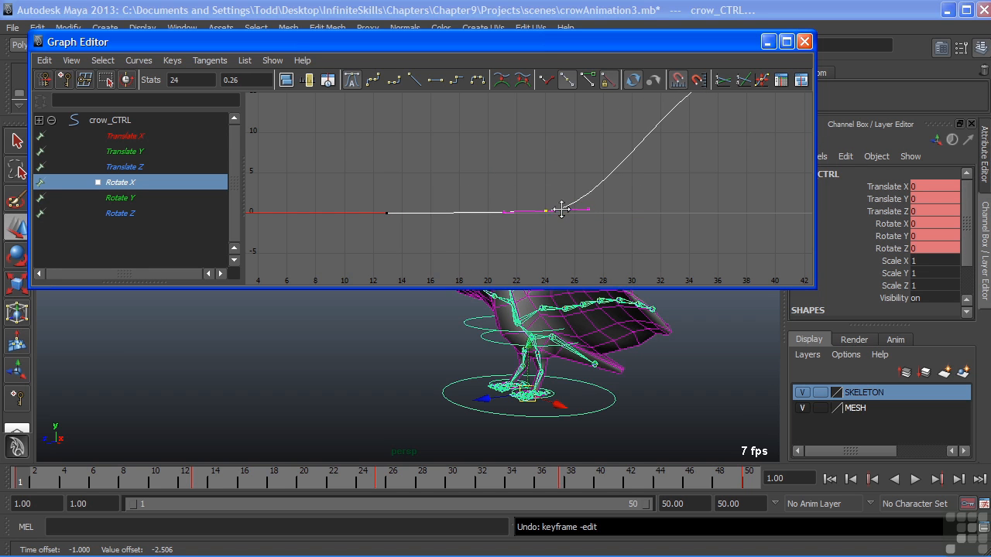
pyautogui.moveTo(561, 211); pyautogui.dragTo(576, 184)
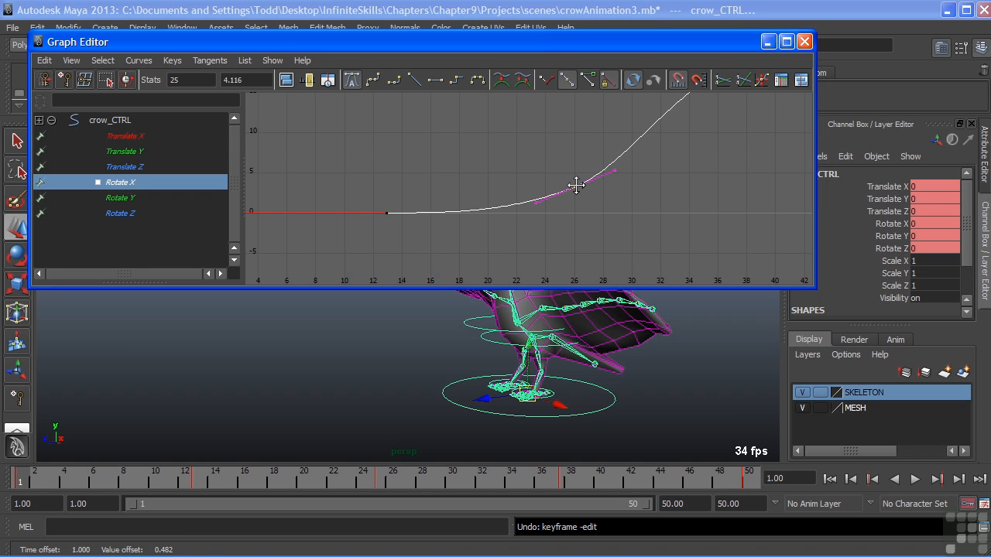
pyautogui.moveTo(577, 186); pyautogui.dragTo(569, 194)
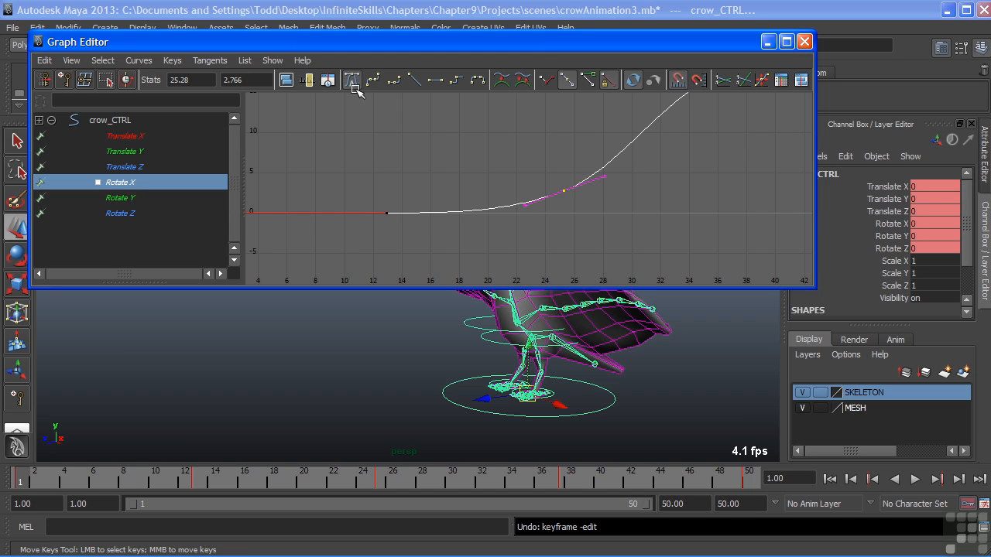
pyautogui.moveTo(478, 80)
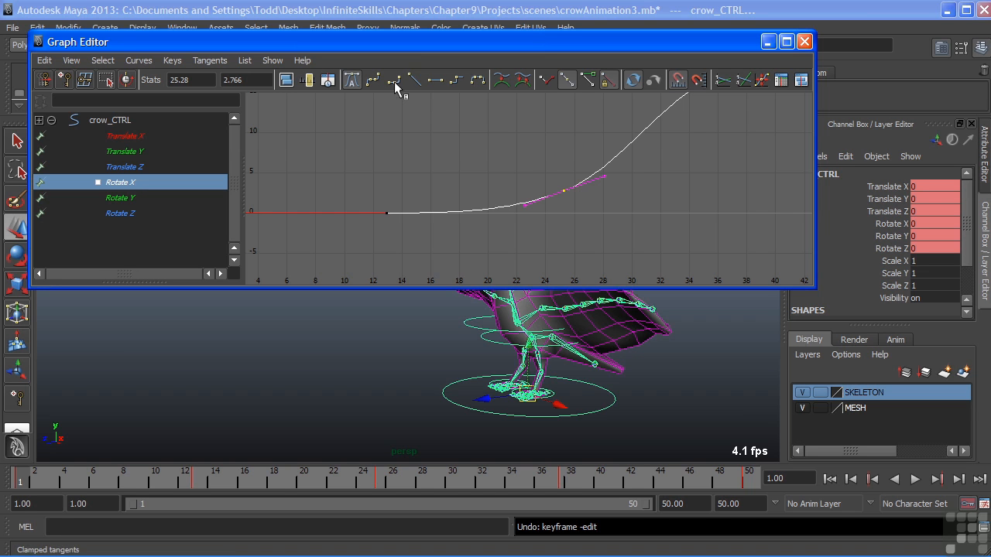
pyautogui.moveTo(436, 79)
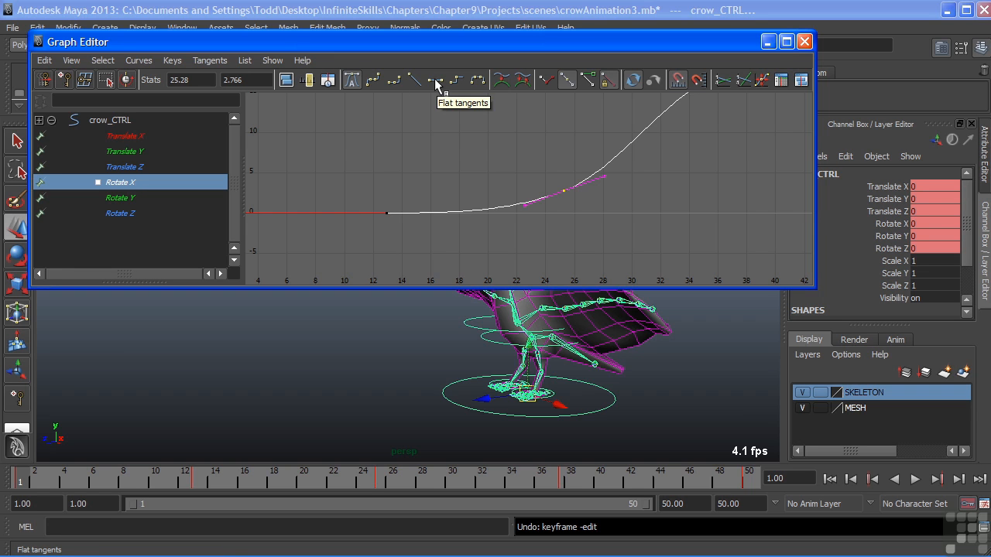
pyautogui.click(435, 80)
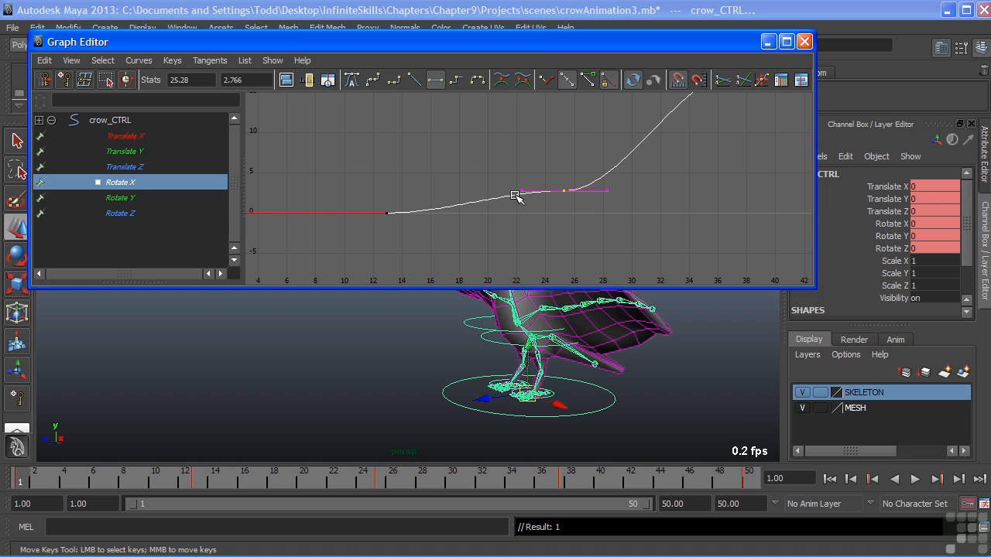
pyautogui.moveTo(514, 195); pyautogui.dragTo(606, 170)
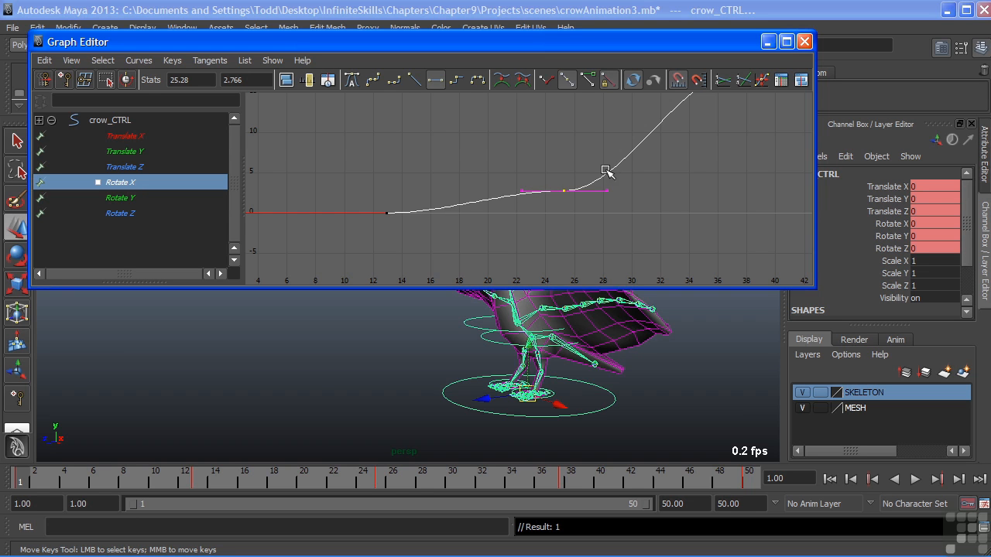
pyautogui.moveTo(606, 171); pyautogui.dragTo(569, 190)
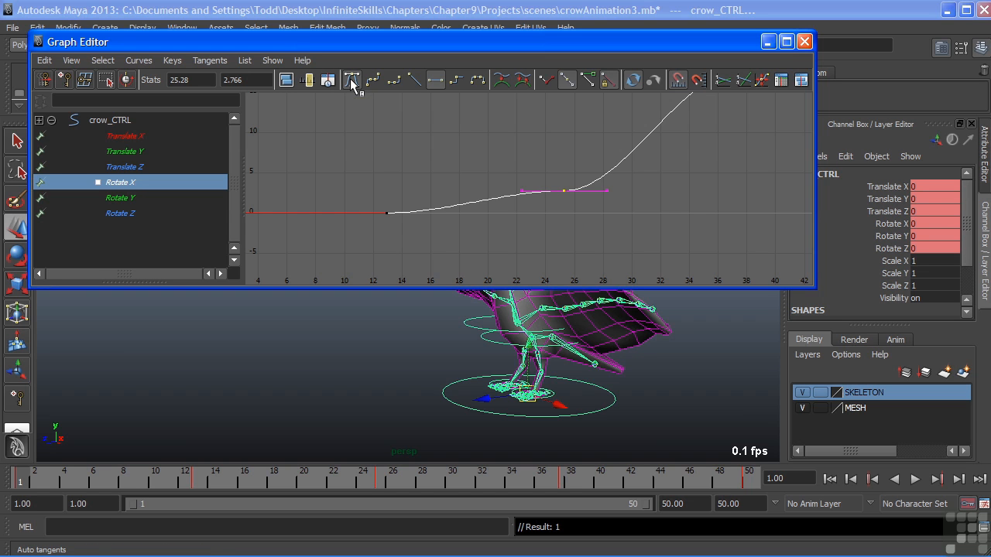
pyautogui.click(352, 79)
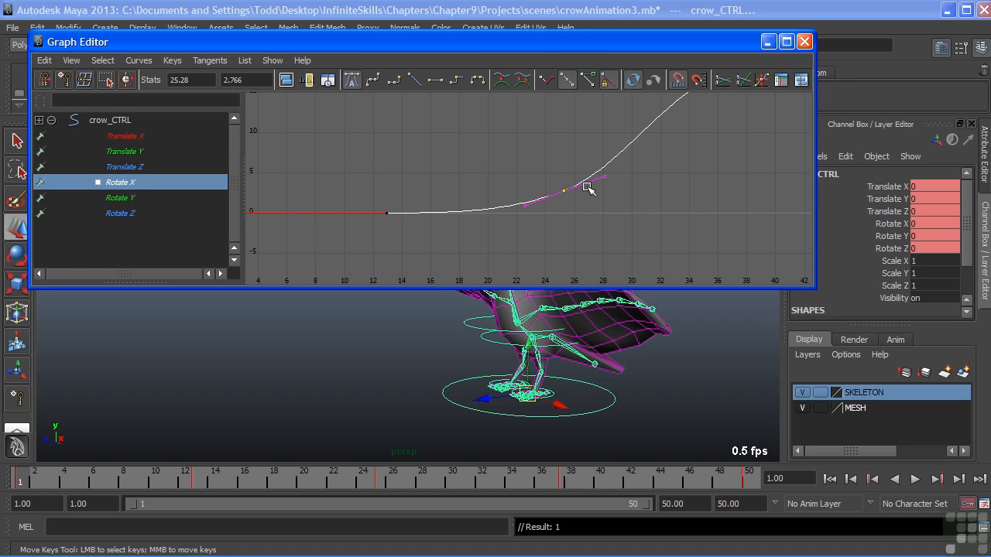
pyautogui.click(410, 80)
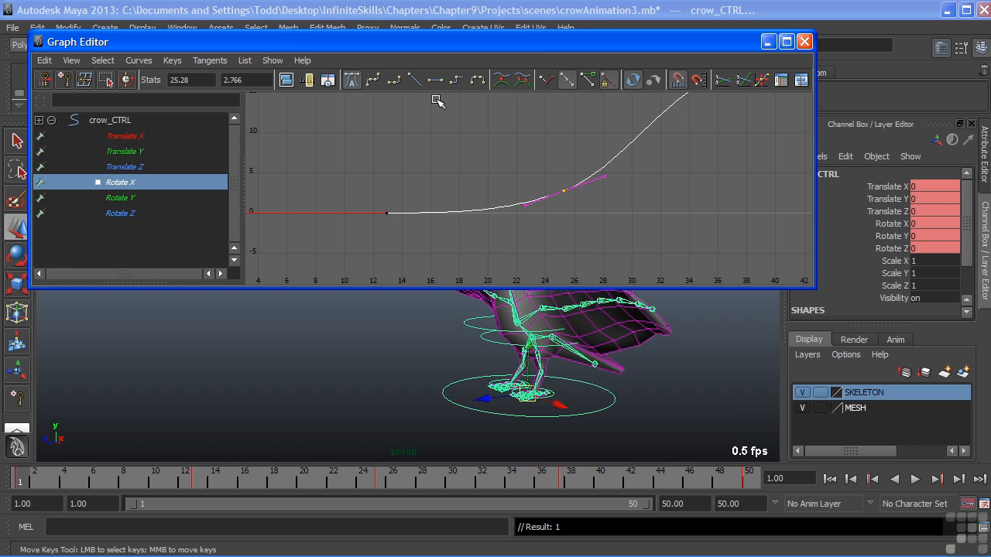
pyautogui.moveTo(517, 166)
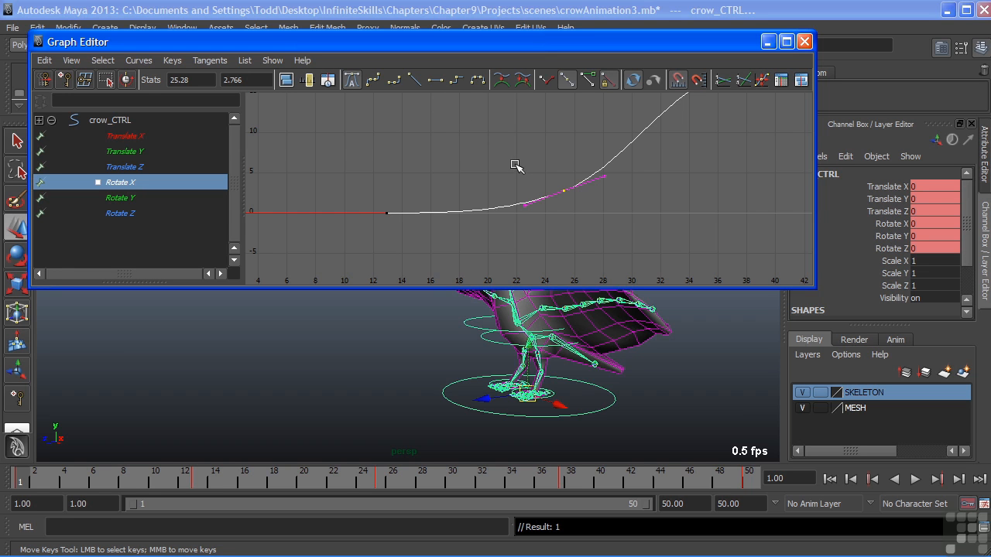
pyautogui.moveTo(553, 170)
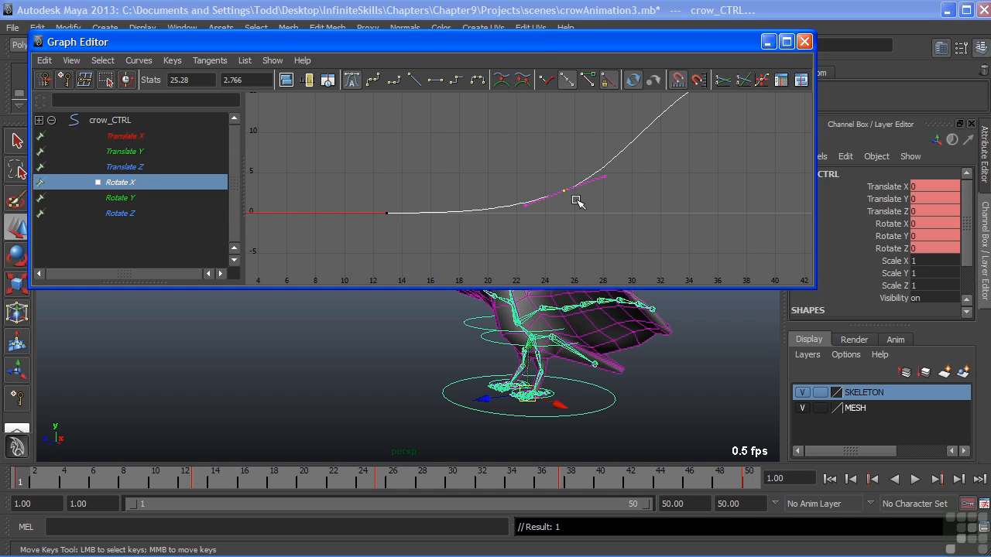
pyautogui.moveTo(565, 136)
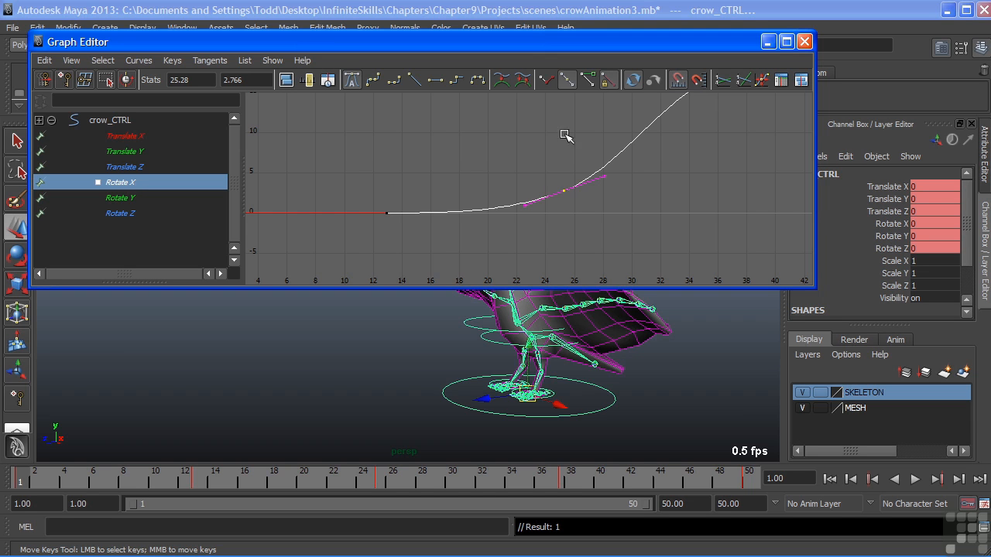
pyautogui.moveTo(548, 81)
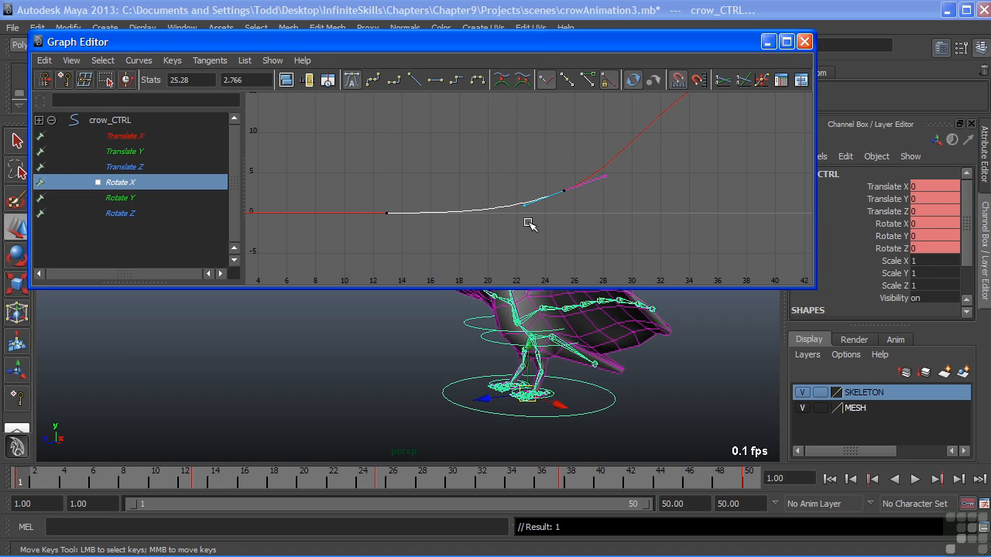
# - Lift the broken incoming tangent handle so the curve peaks near value 8 around frame 21
pyautogui.moveTo(530, 224); pyautogui.dragTo(521, 163)
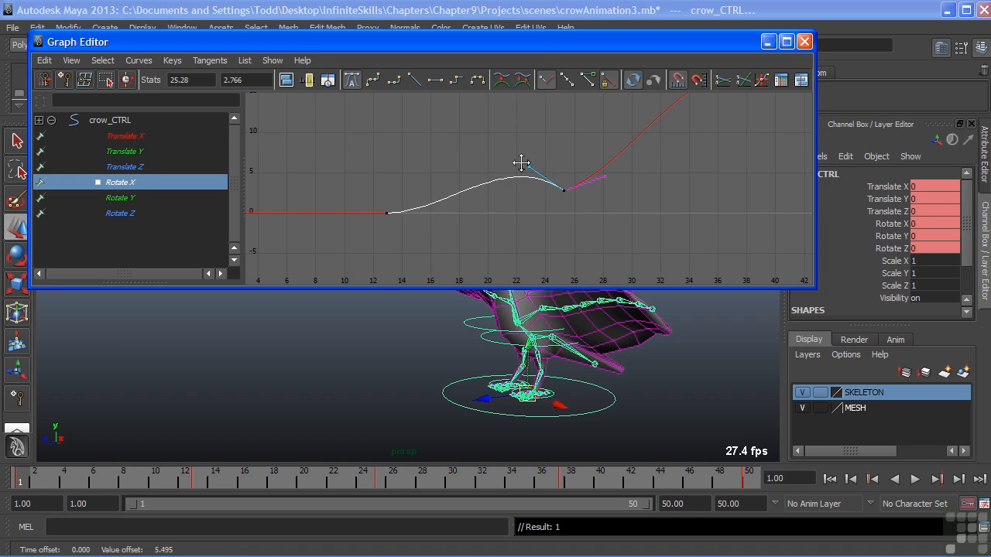
pyautogui.moveTo(522, 174); pyautogui.dragTo(517, 218)
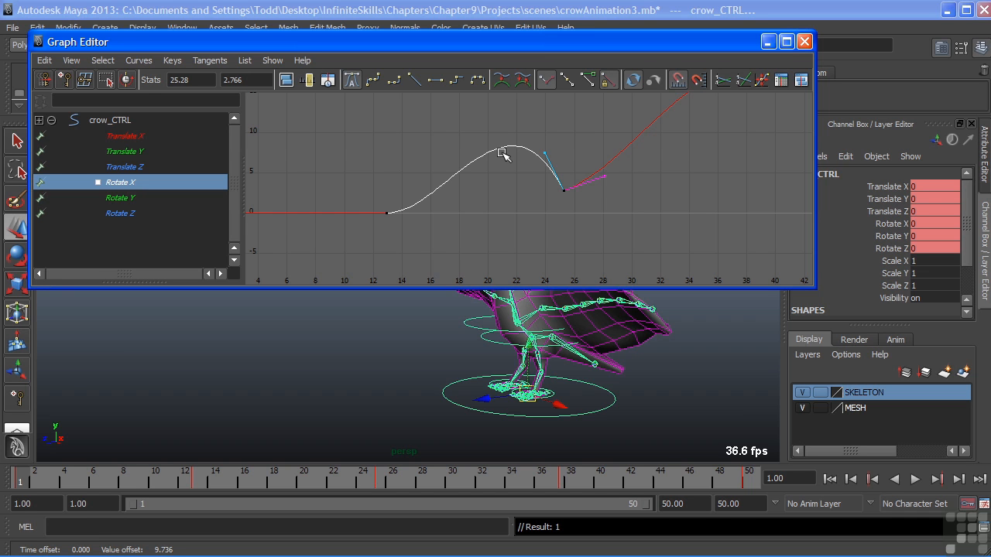
pyautogui.moveTo(503, 177)
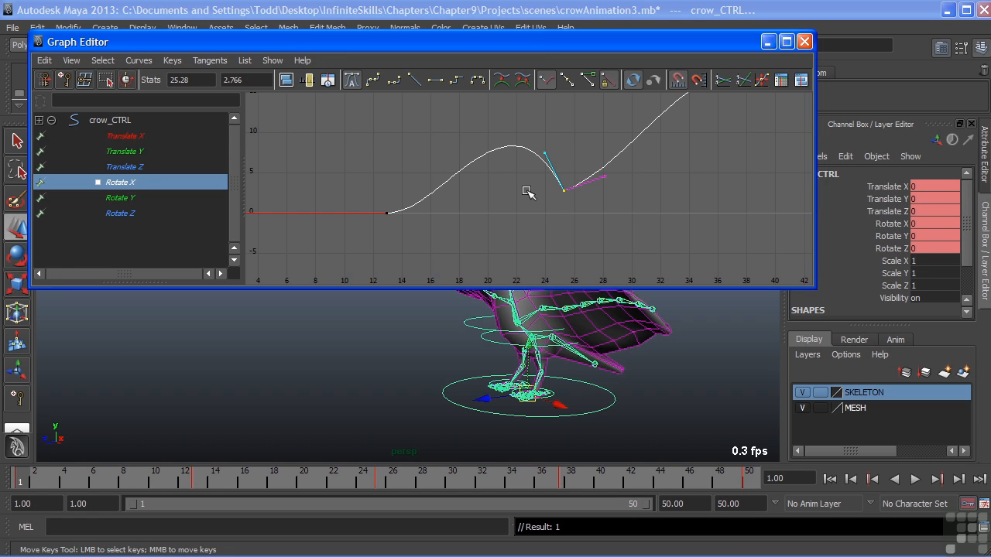
pyautogui.moveTo(539, 192)
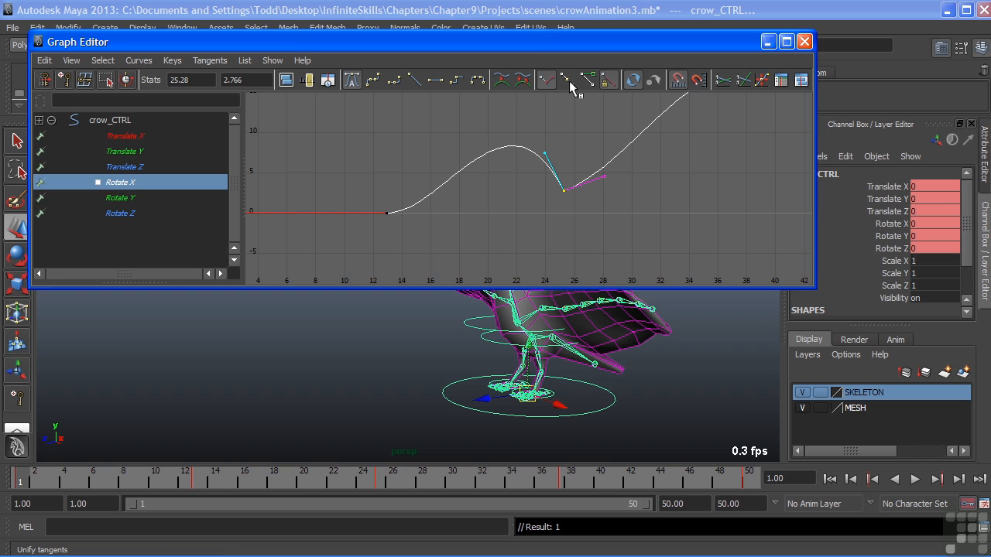
pyautogui.moveTo(569, 79)
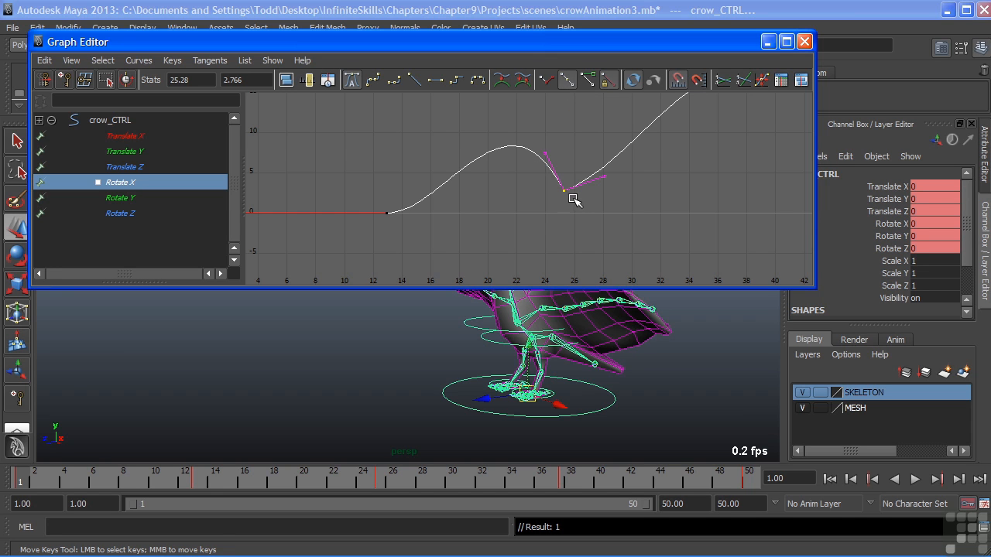
# - Swing the unified tangent handles, lowering the hump to about value 5 near frame 23
pyautogui.moveTo(563, 190); pyautogui.dragTo(542, 154)
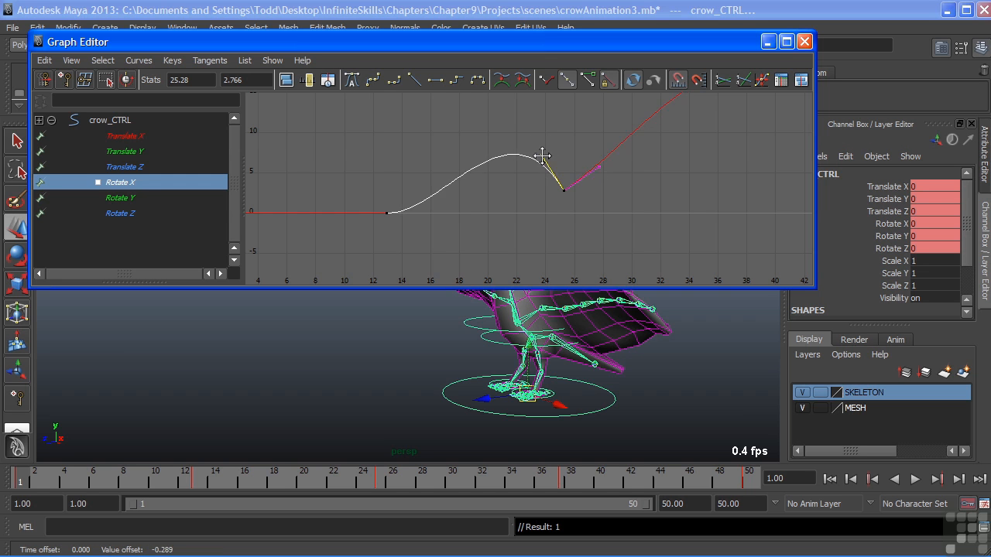
pyautogui.moveTo(542, 155); pyautogui.dragTo(524, 163)
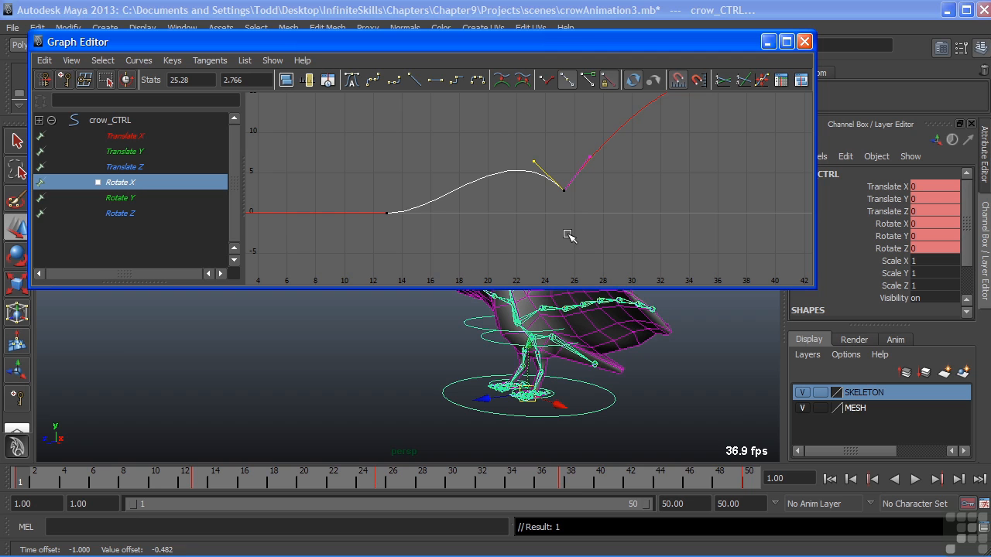
pyautogui.moveTo(411, 128)
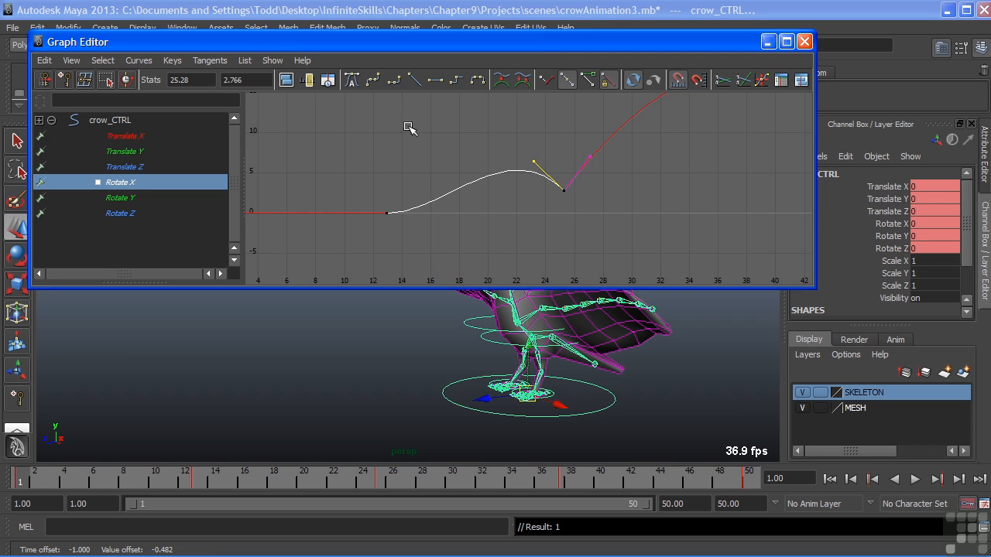
pyautogui.moveTo(414, 80)
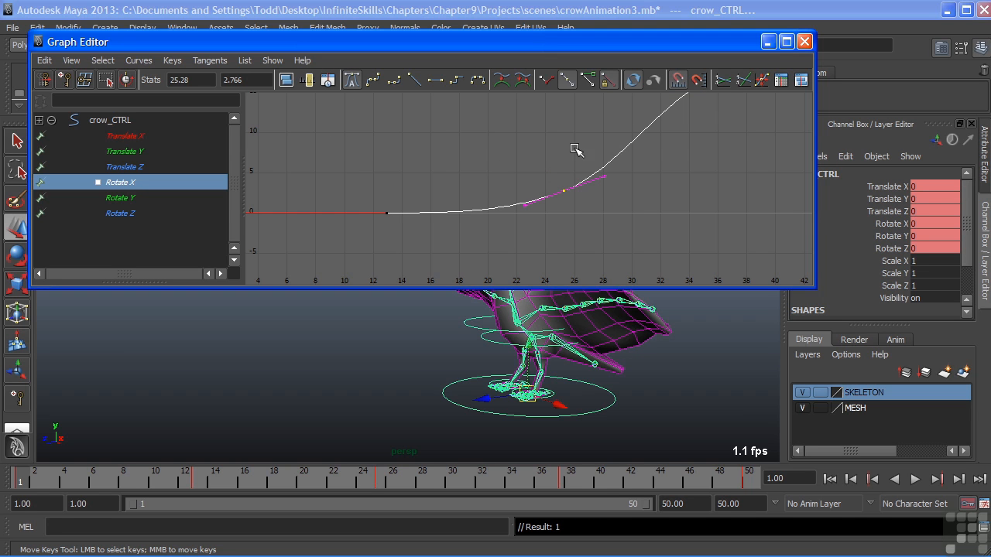
pyautogui.moveTo(561, 165)
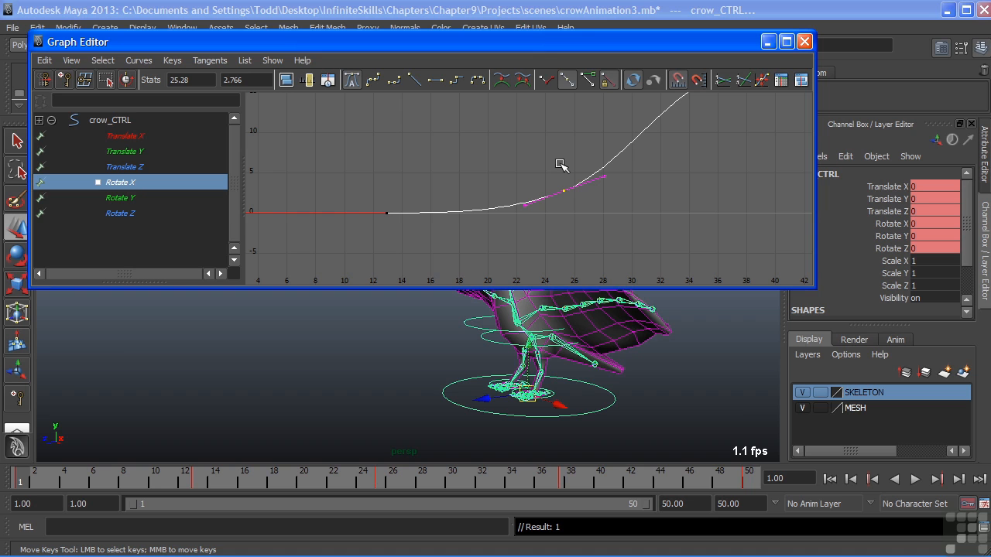
pyautogui.moveTo(539, 168)
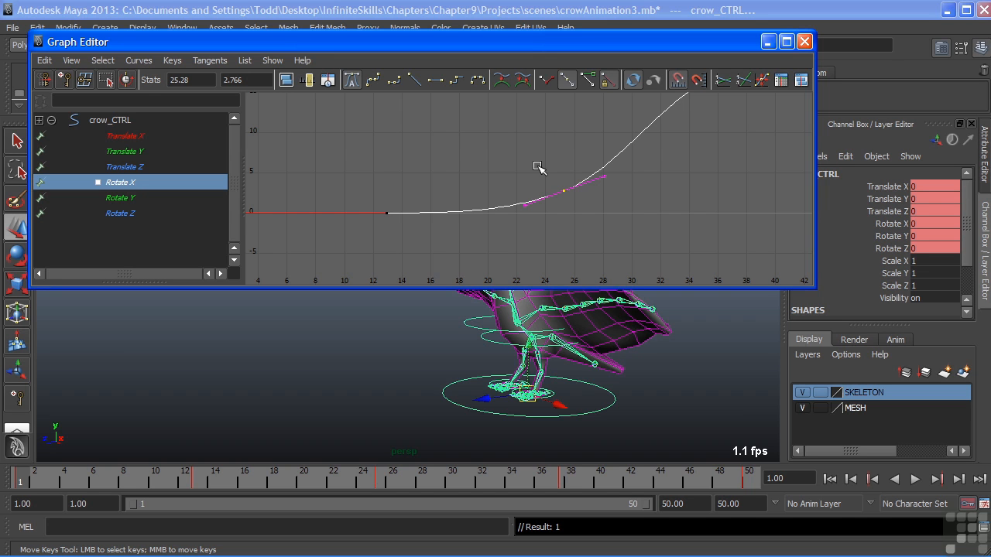
pyautogui.moveTo(547, 219)
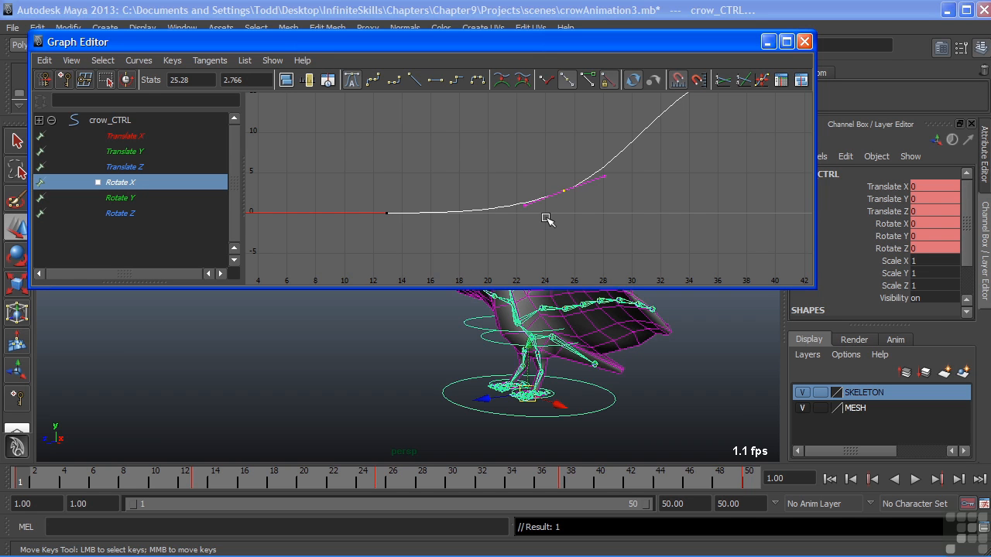